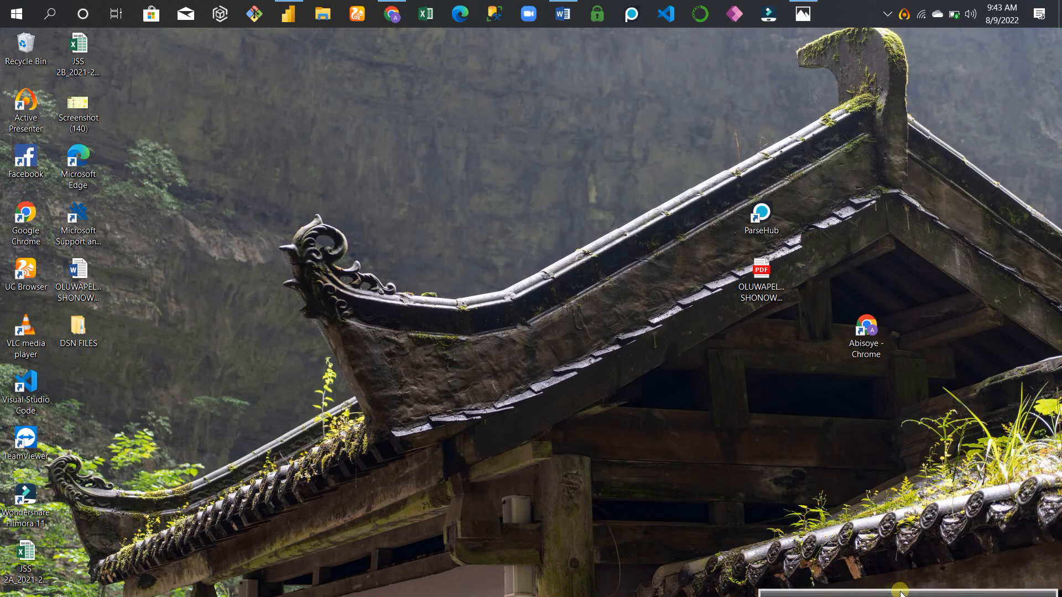
mouse_move(625, 472)
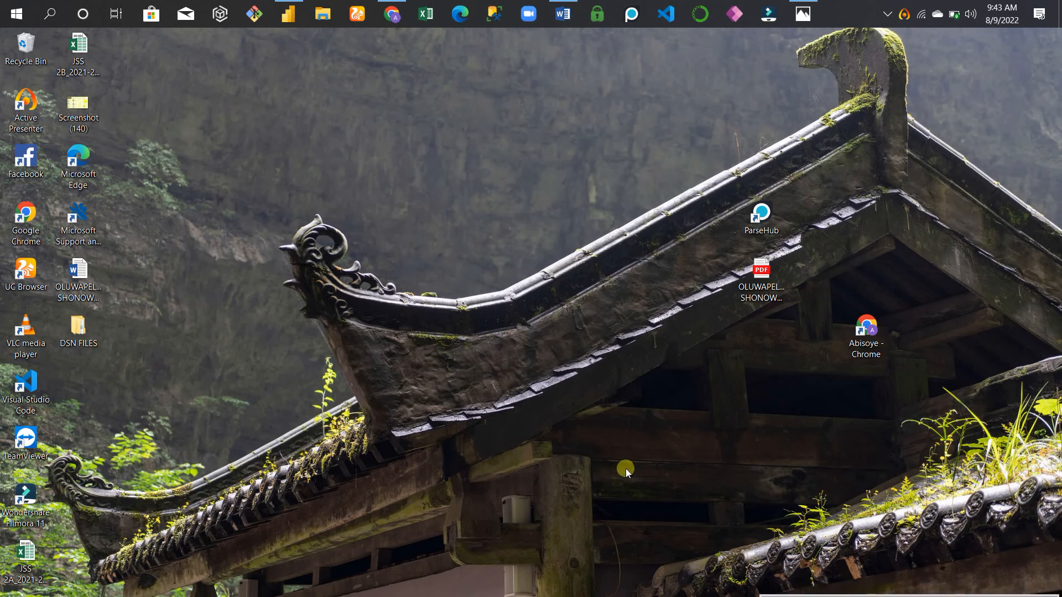
mouse_move(513, 424)
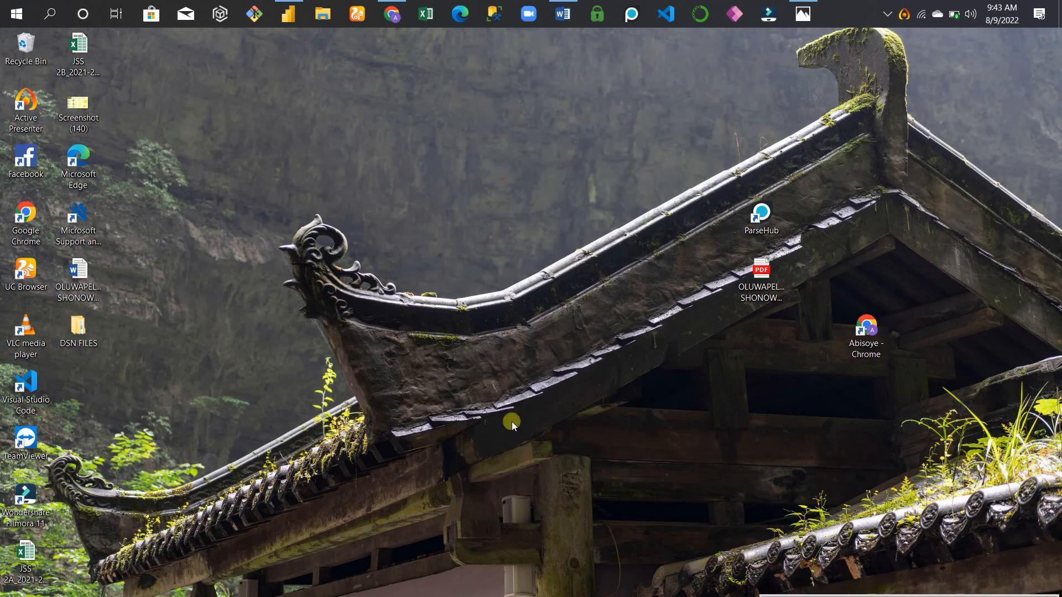
mouse_move(459, 226)
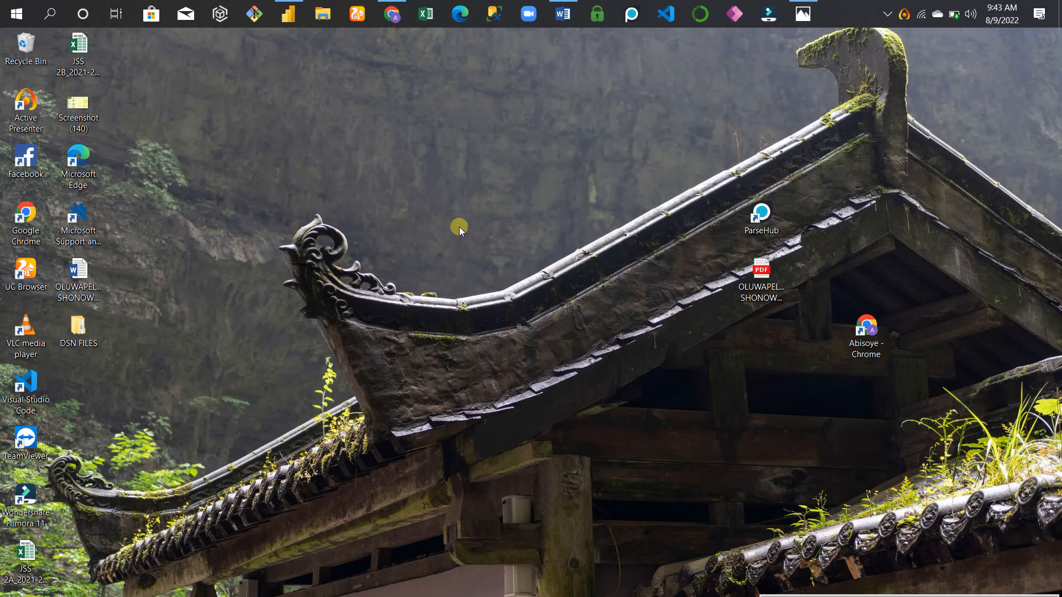
Step: Bring up Chrome and open the 'novyPro: Home' result from the novypro search
left_click(391, 13)
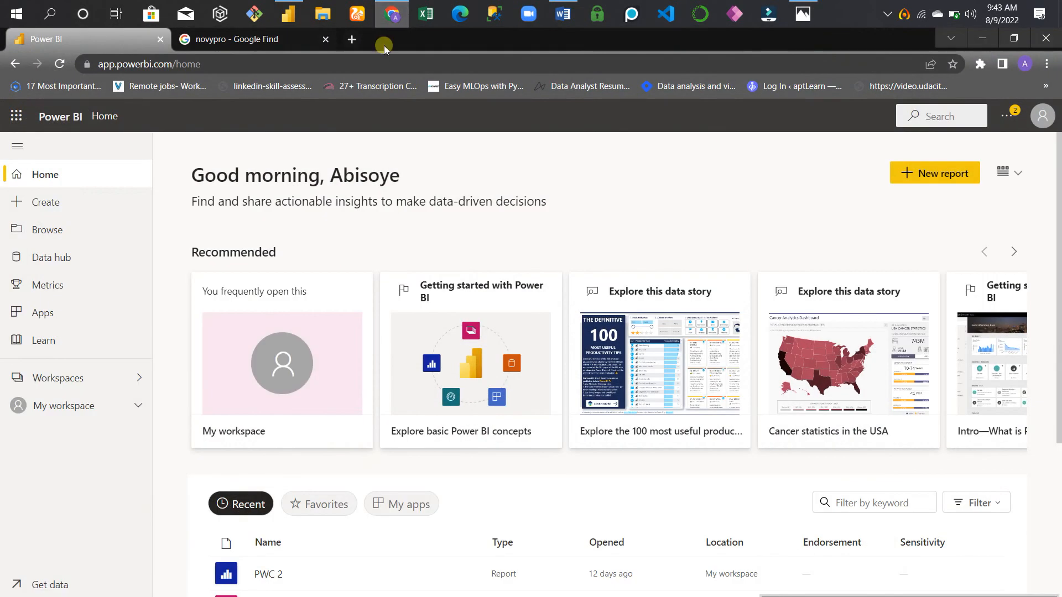
left_click(250, 39)
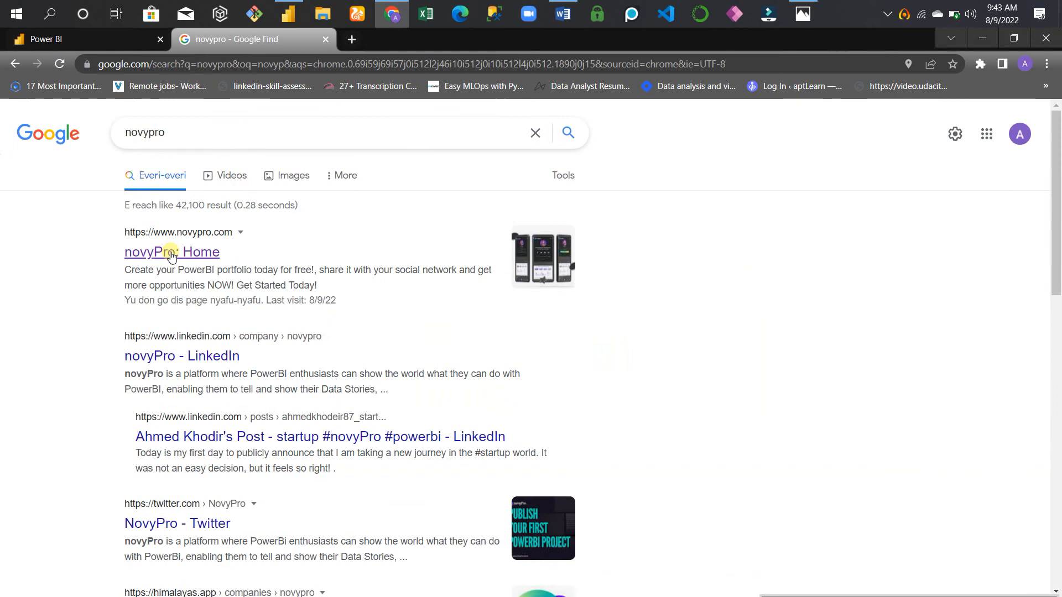
left_click(172, 253)
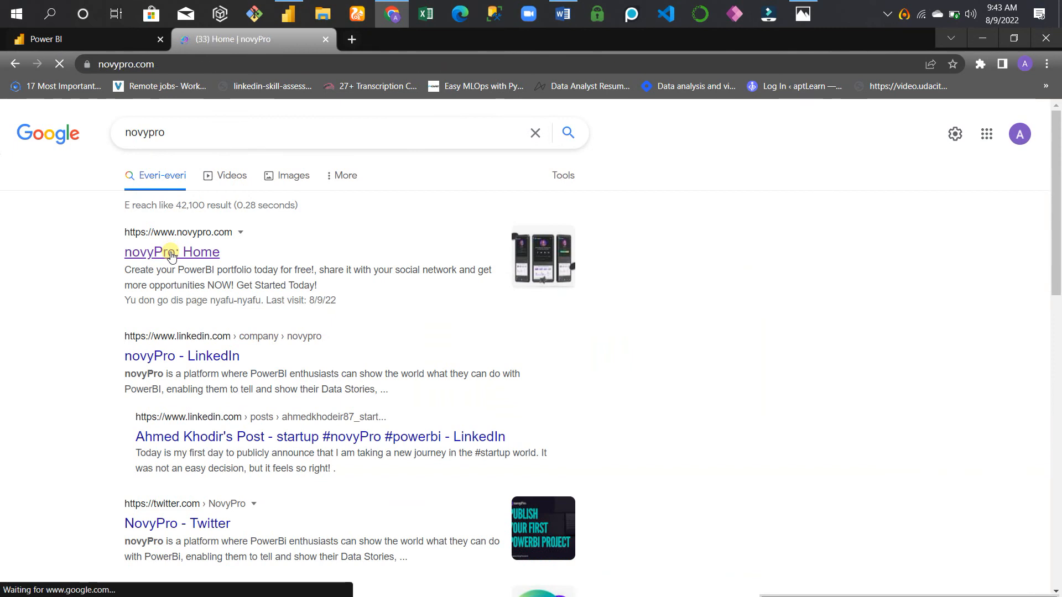
left_click(172, 252)
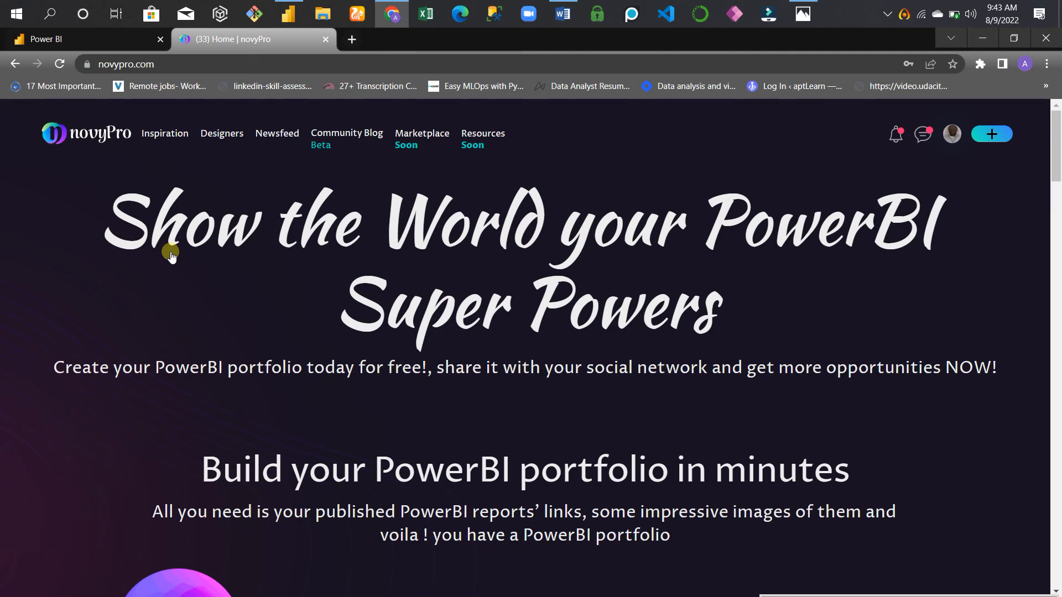
mouse_move(671, 189)
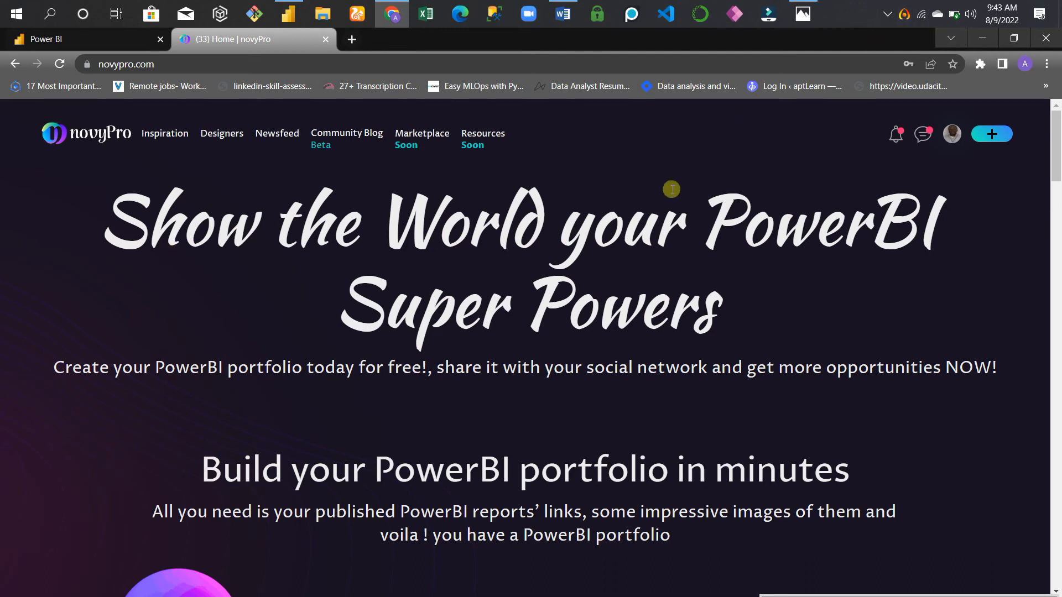
Step: Reach the profile page through the avatar menu's My Portfolio > Edit Profile
left_click(991, 133)
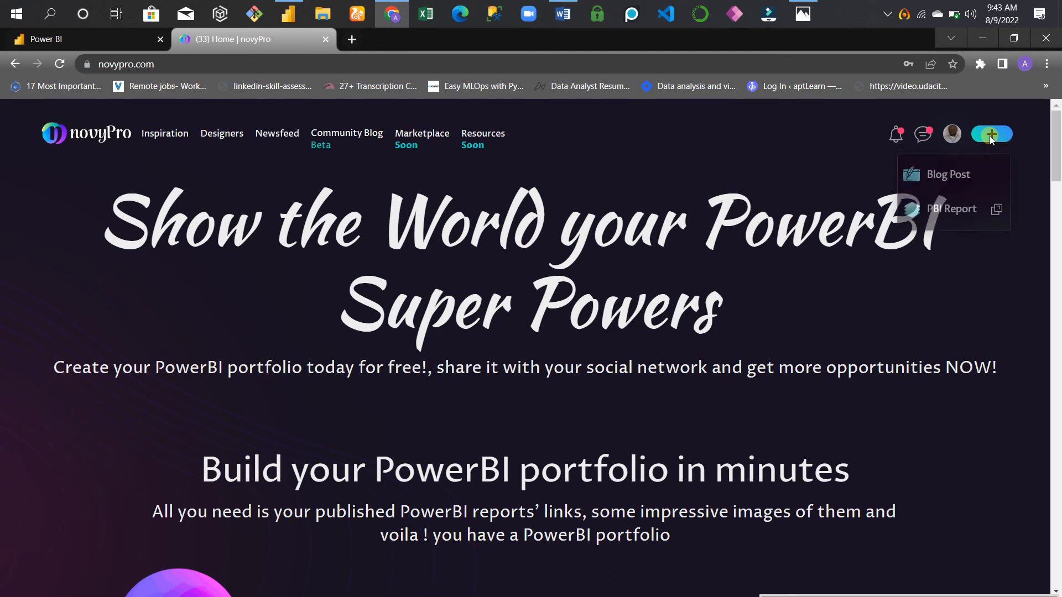
left_click(951, 133)
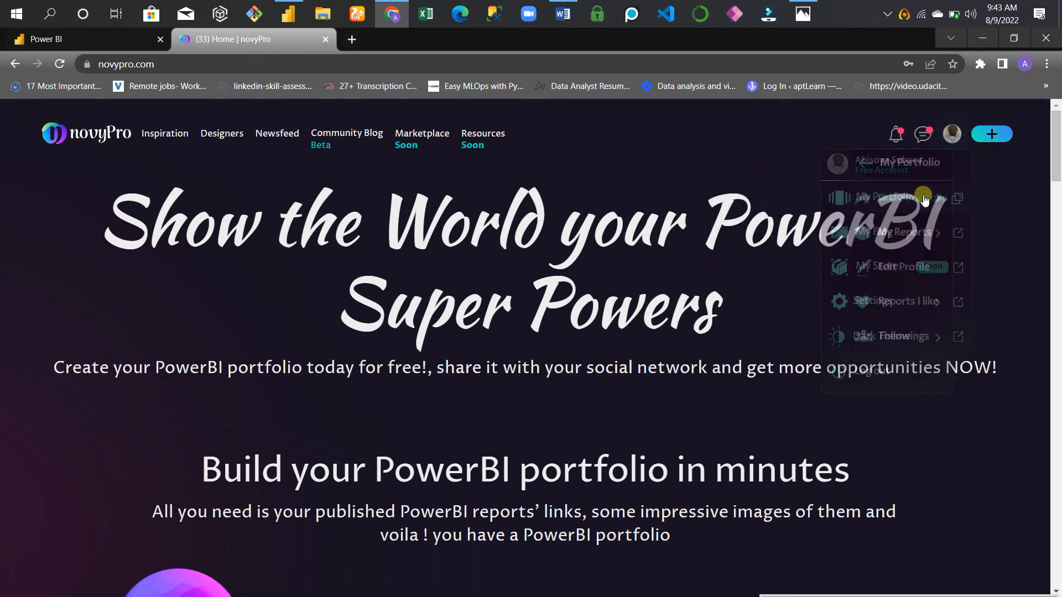
left_click(887, 197)
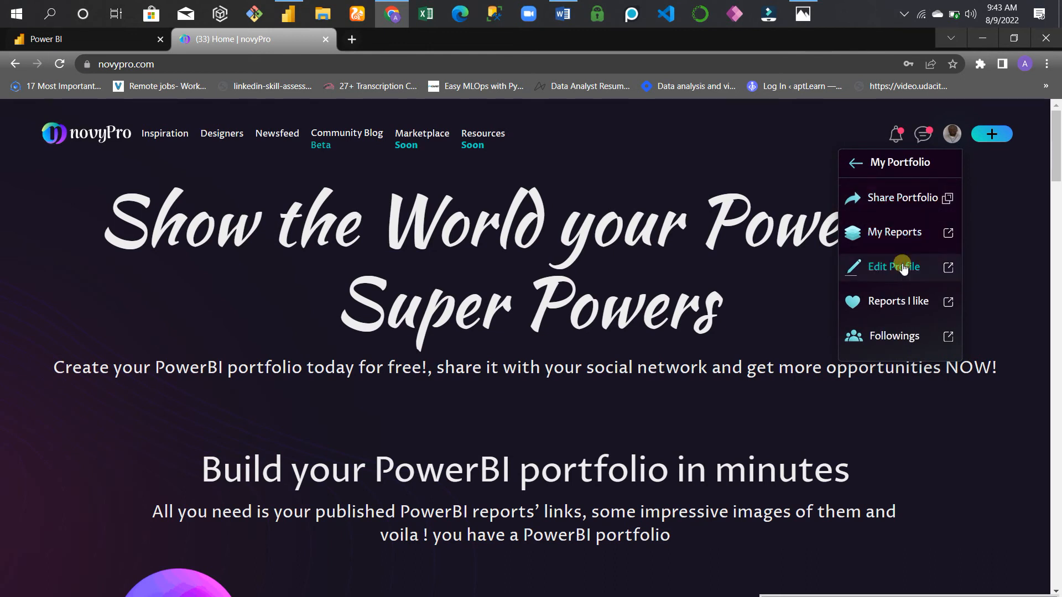
left_click(894, 266)
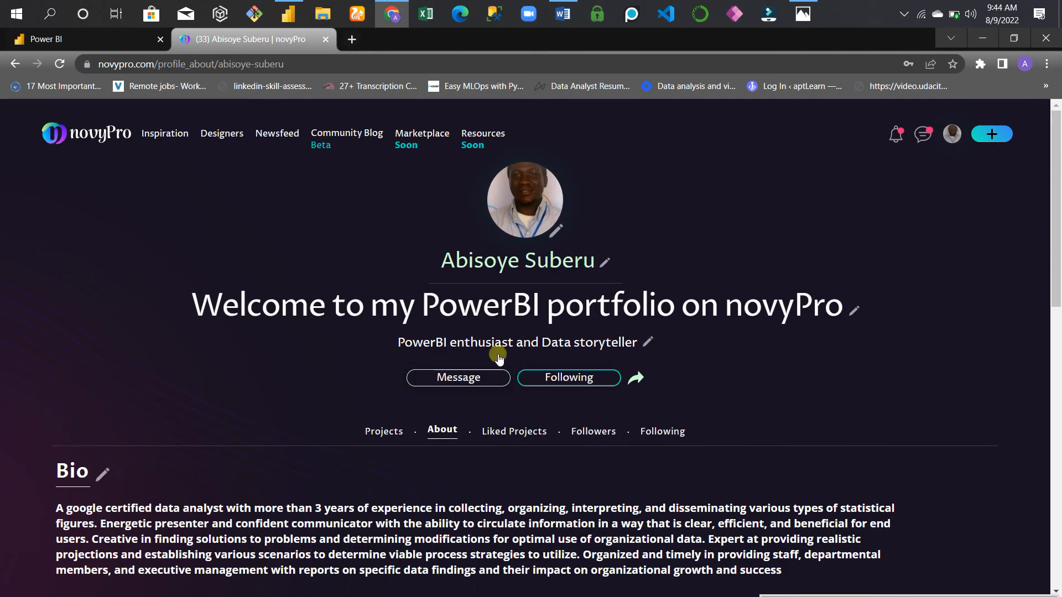
mouse_move(690, 375)
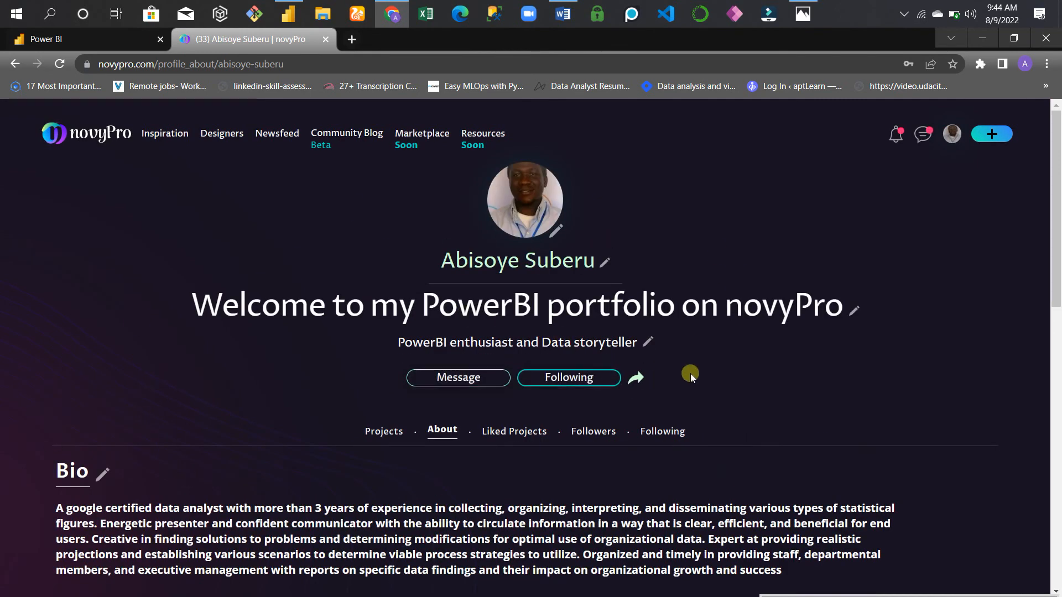
Step: Show the Projects tab and browse the grid of report cards
scroll("down", 3)
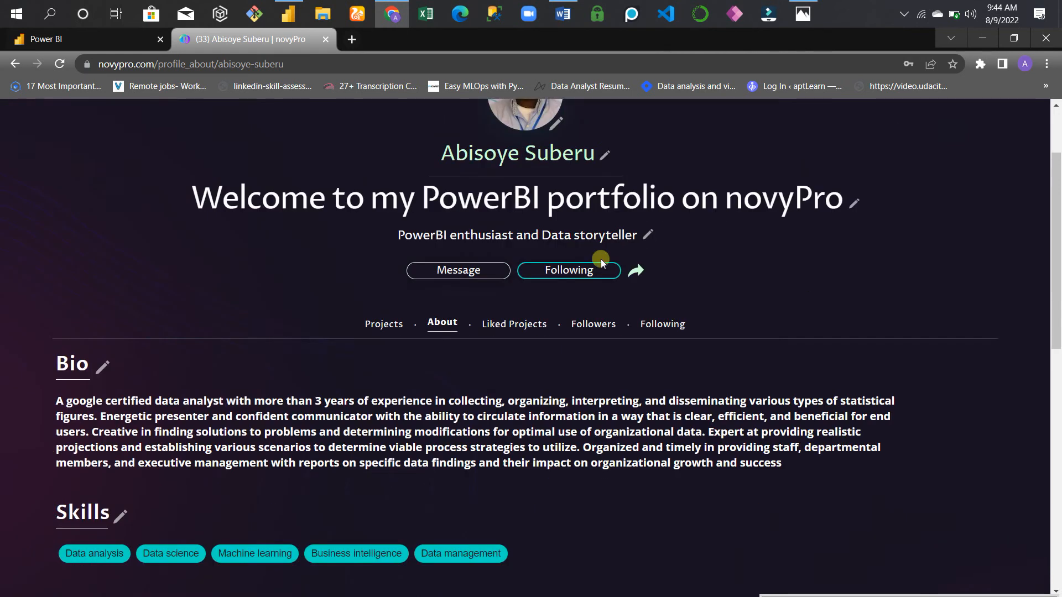
left_click(384, 223)
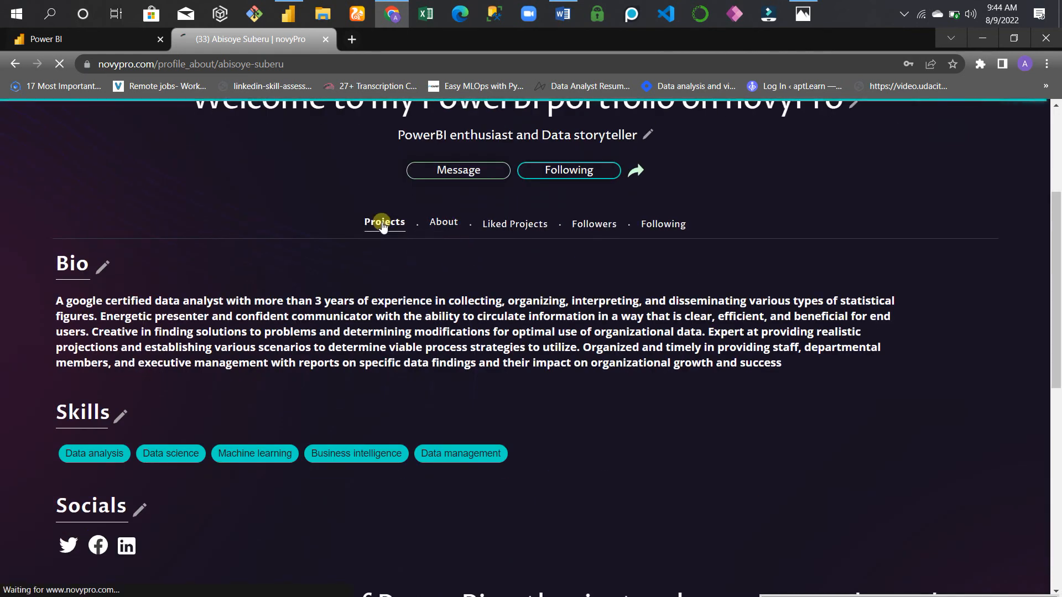
left_click(384, 221)
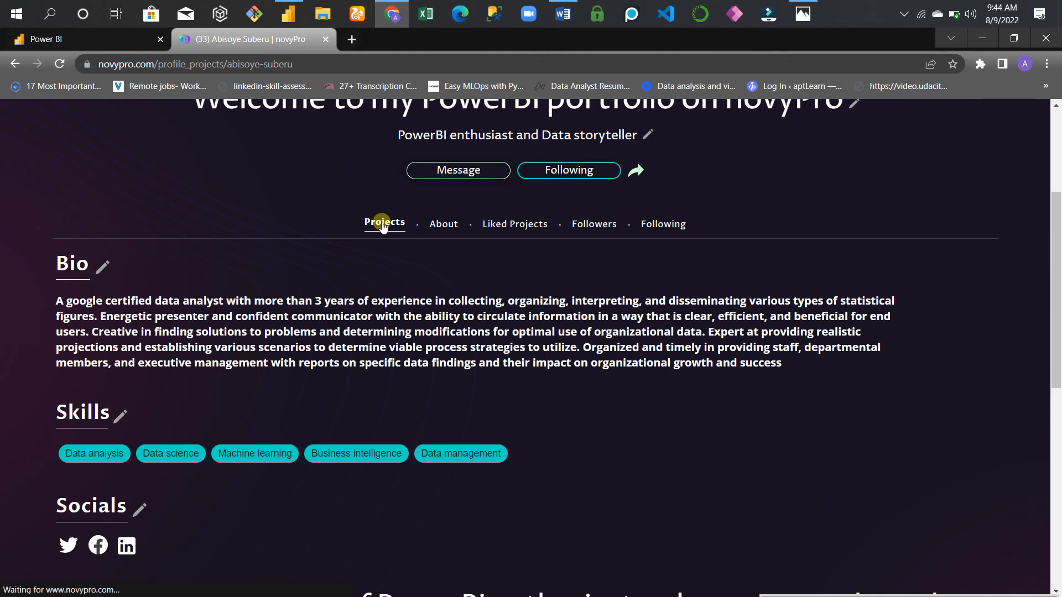
scroll("down", 3)
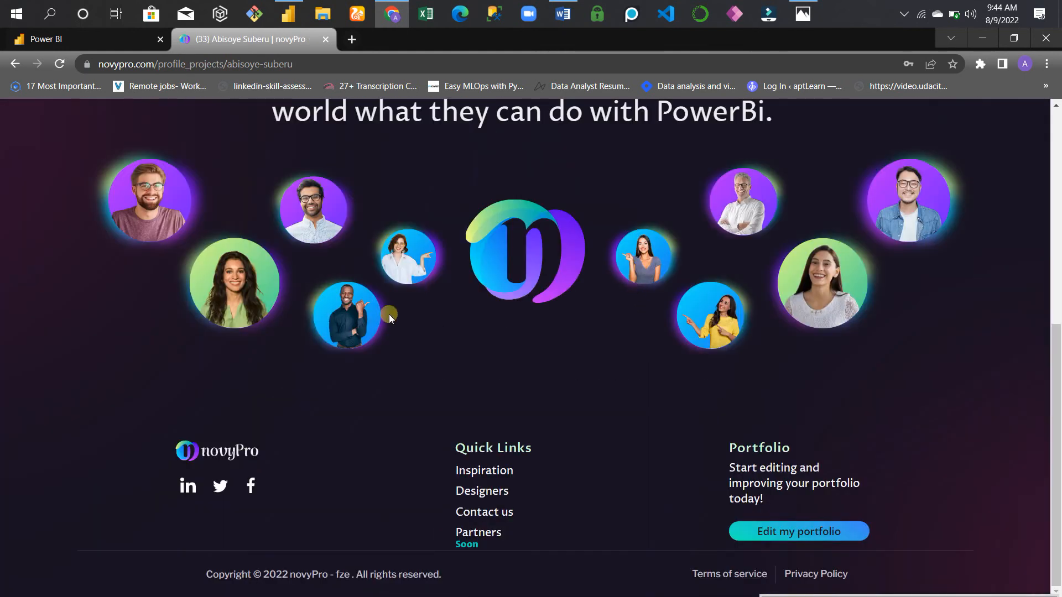
scroll("up", 3)
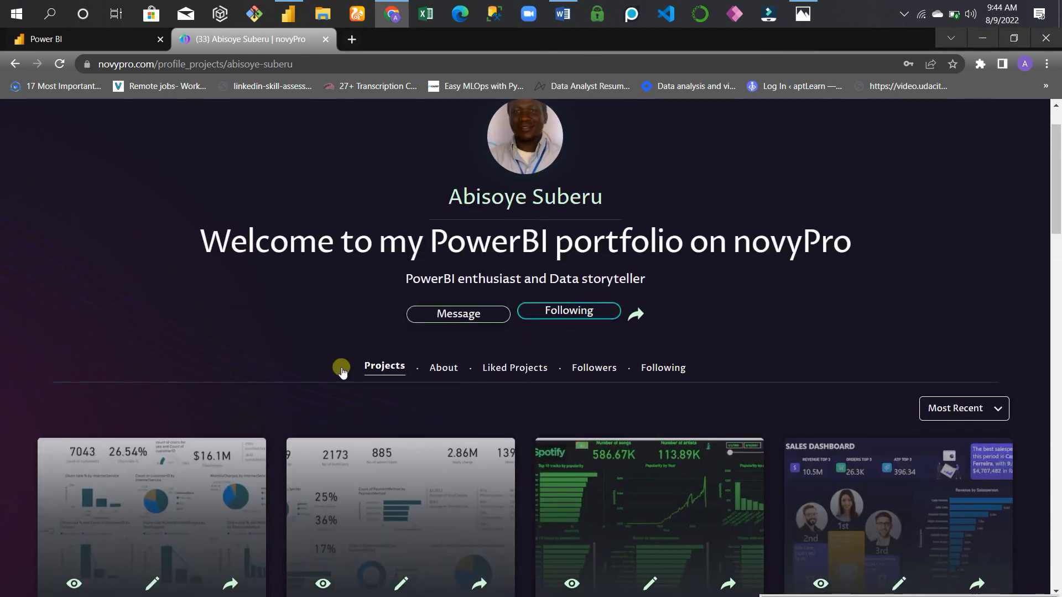
scroll("down", 3)
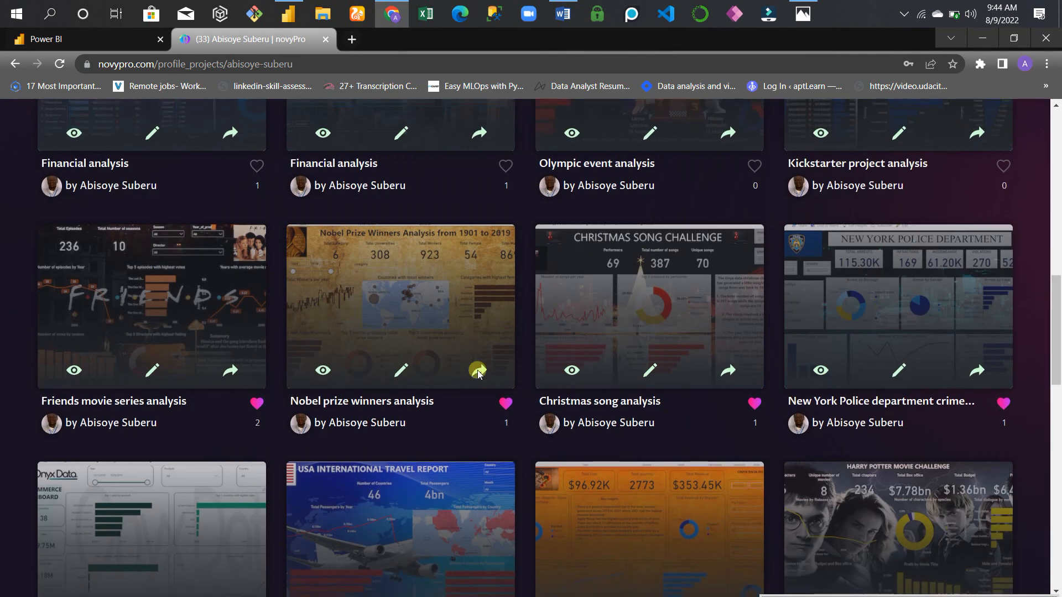
scroll("down", 3)
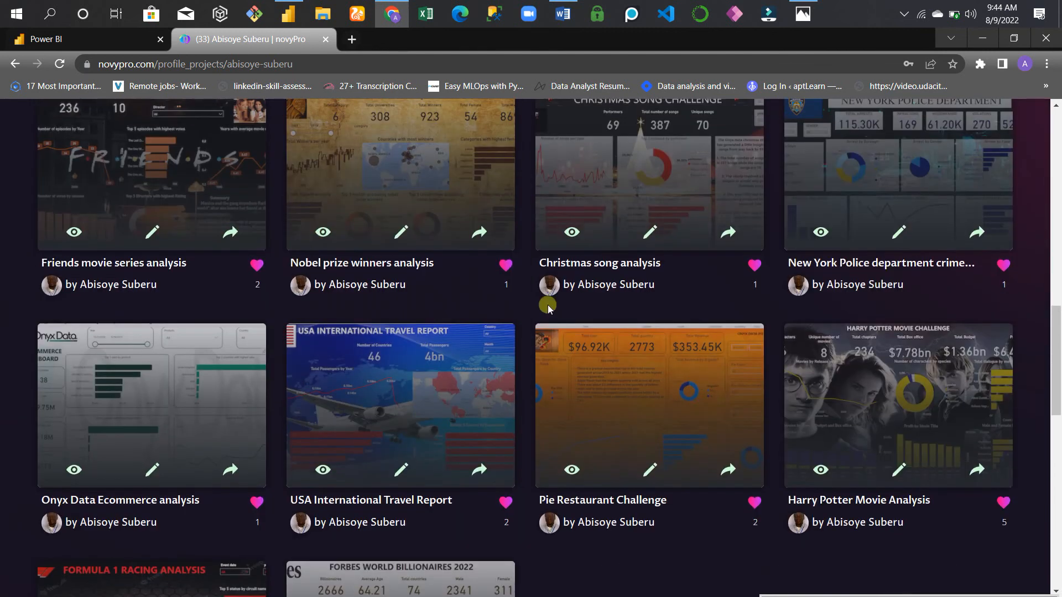
scroll("up", 3)
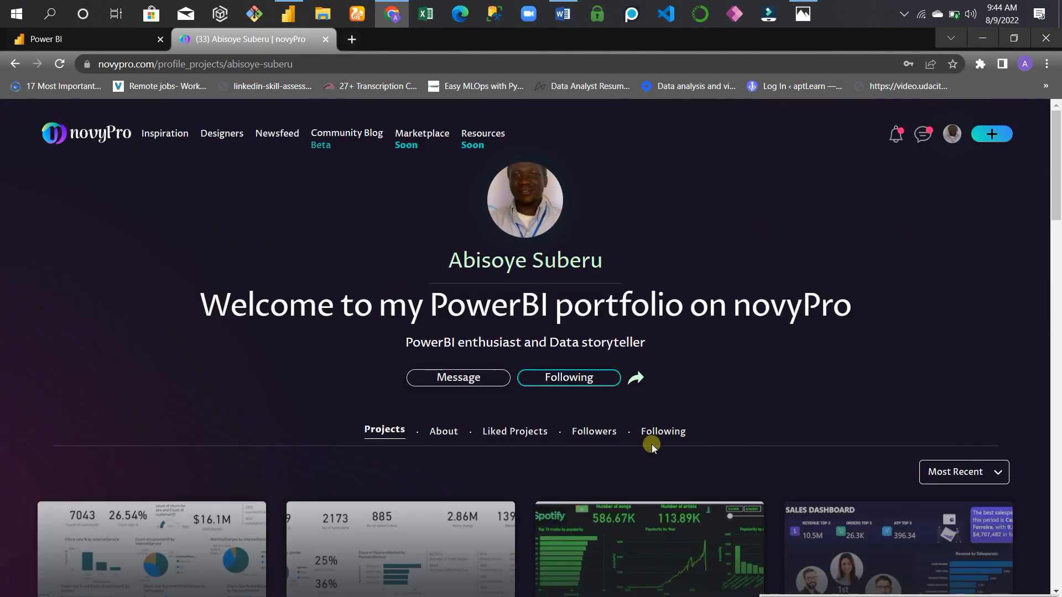
Step: Start a new Power BI report entry from the add-content menu
left_click(991, 133)
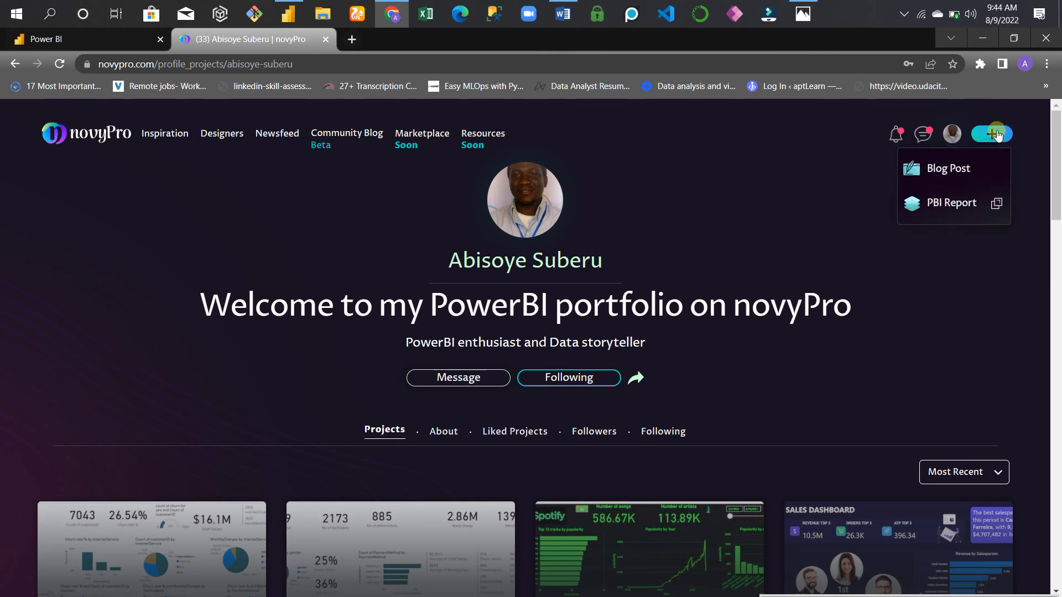
left_click(951, 203)
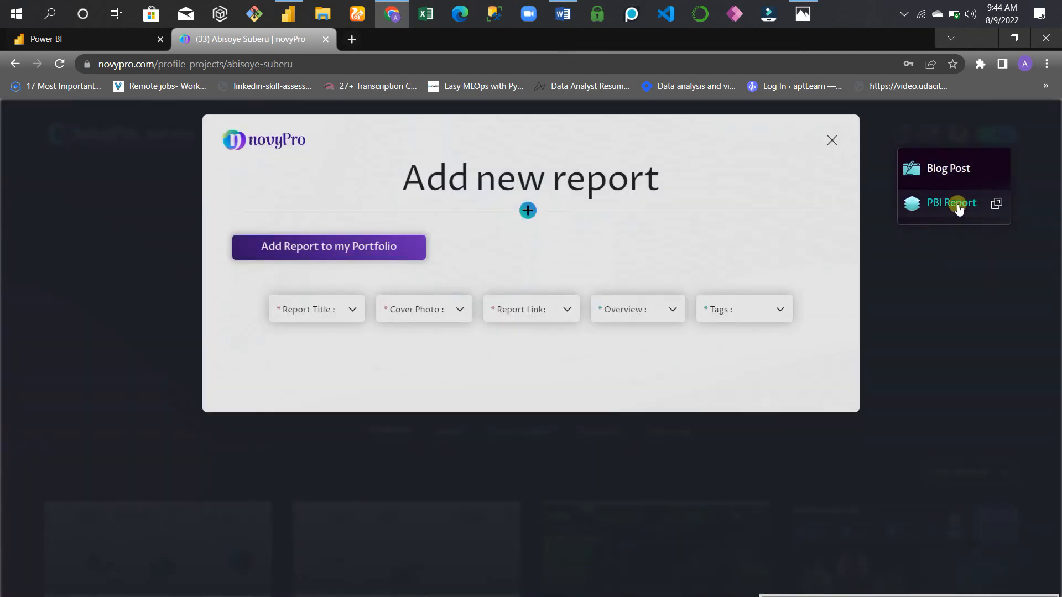
left_click(328, 246)
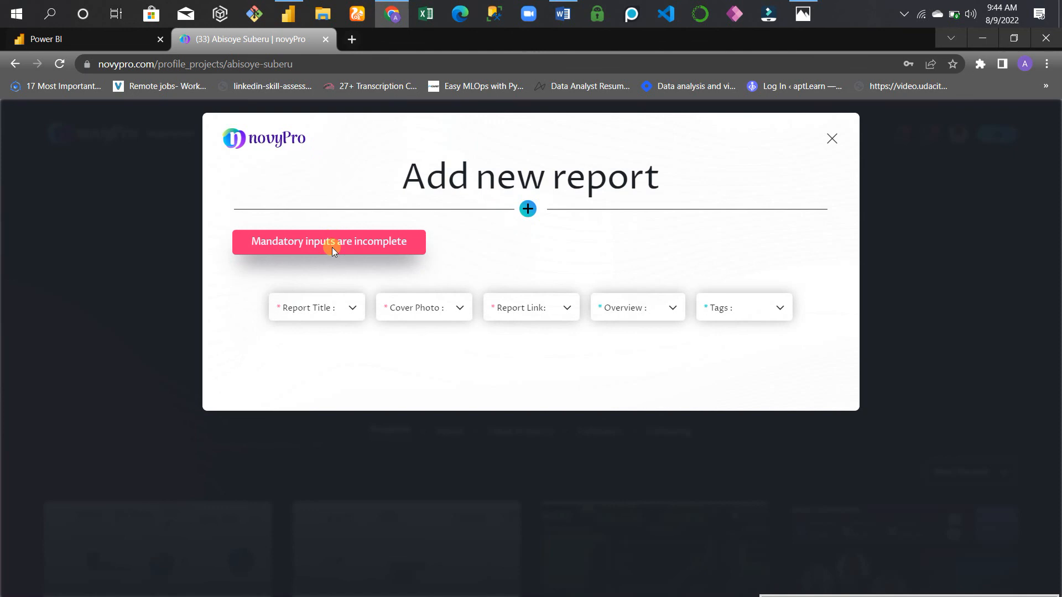
Step: Enter 'Pokemon data visualization' as the report title
left_click(316, 308)
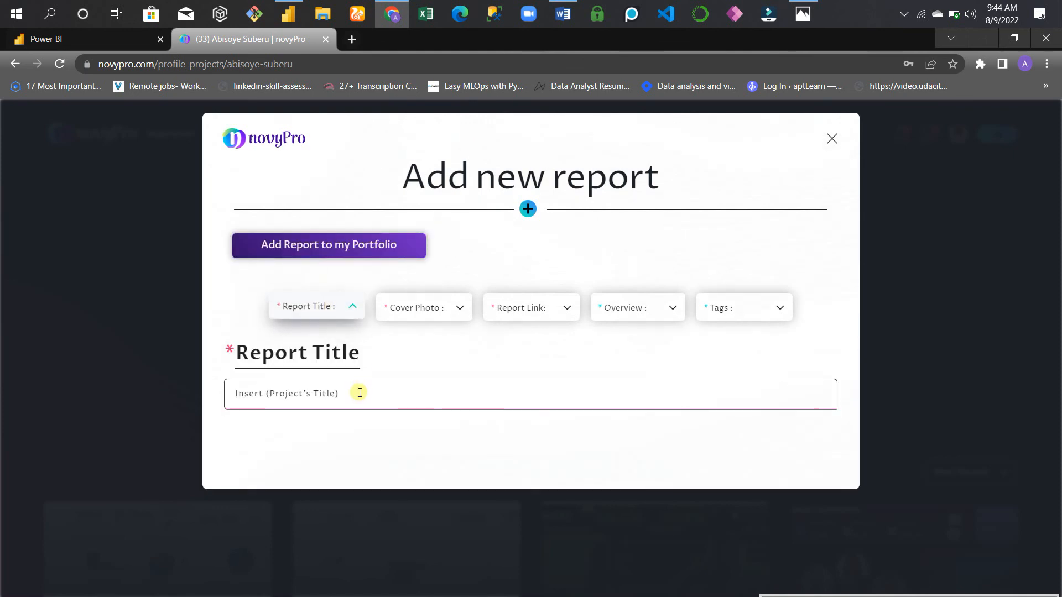
type("Poke")
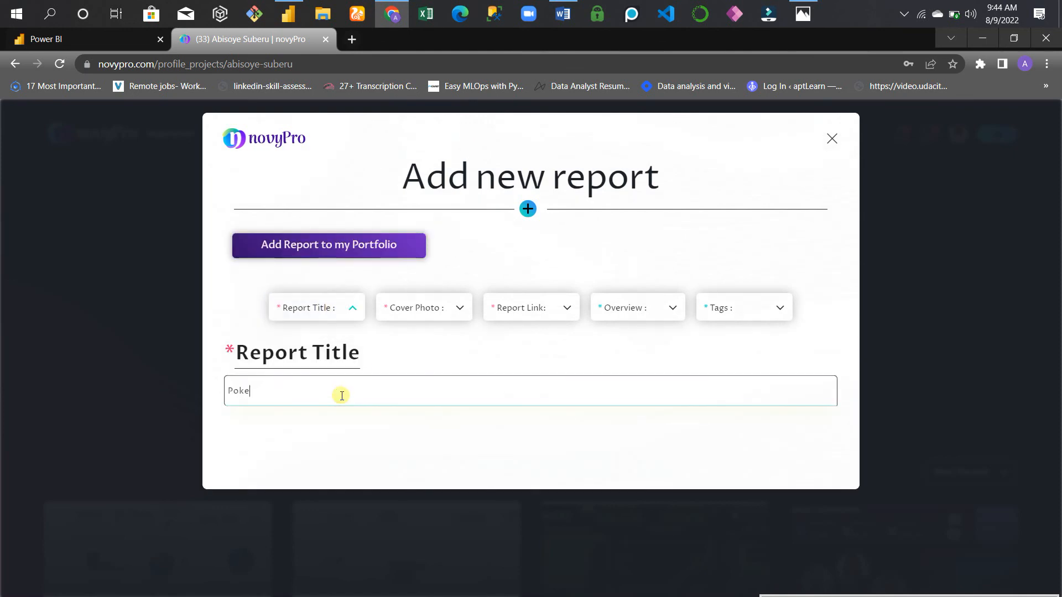
type("mon")
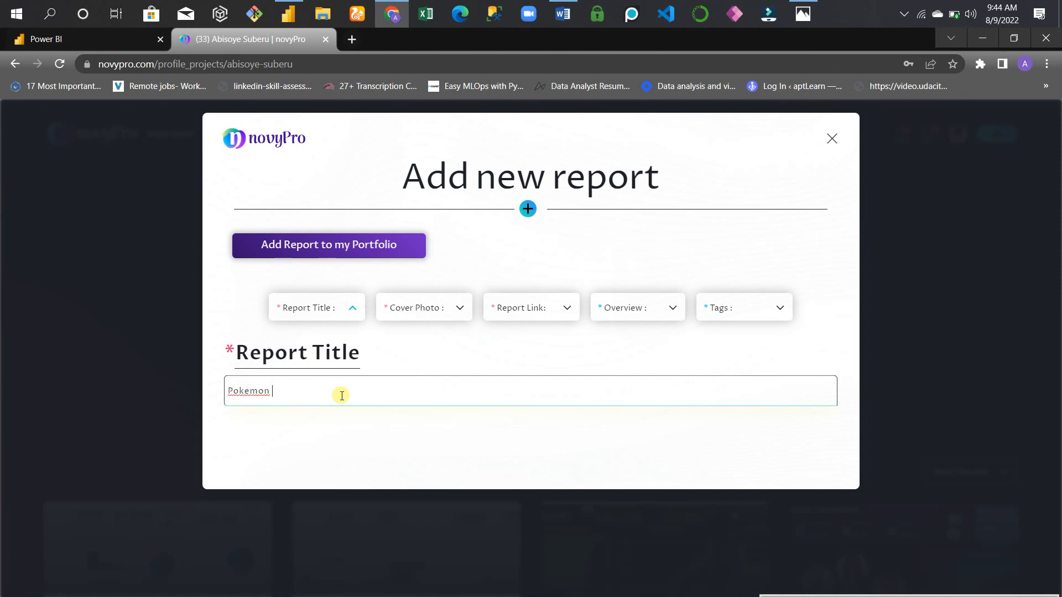
type("dat")
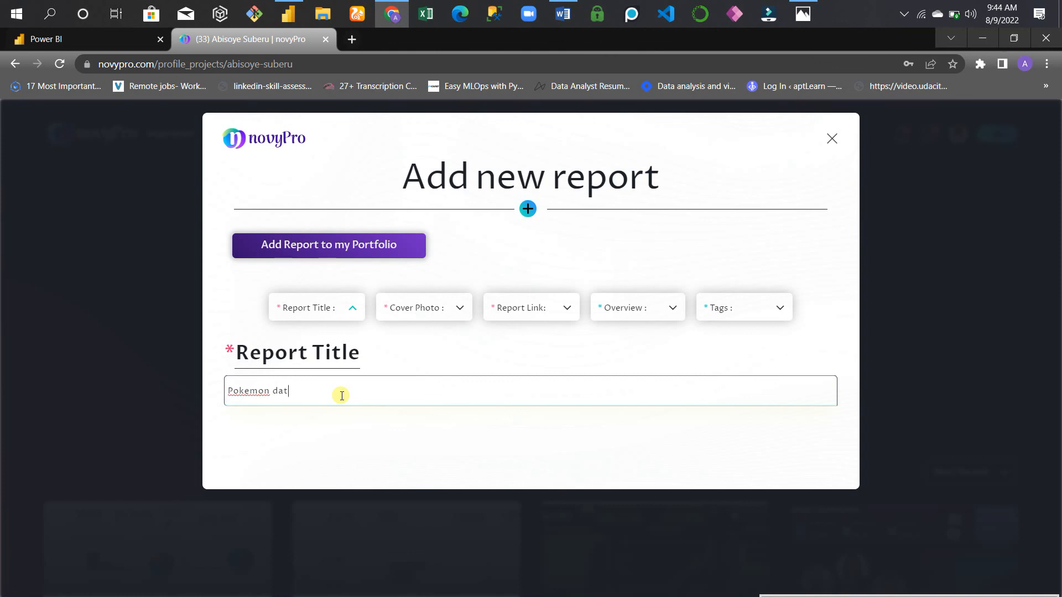
type("a visuali")
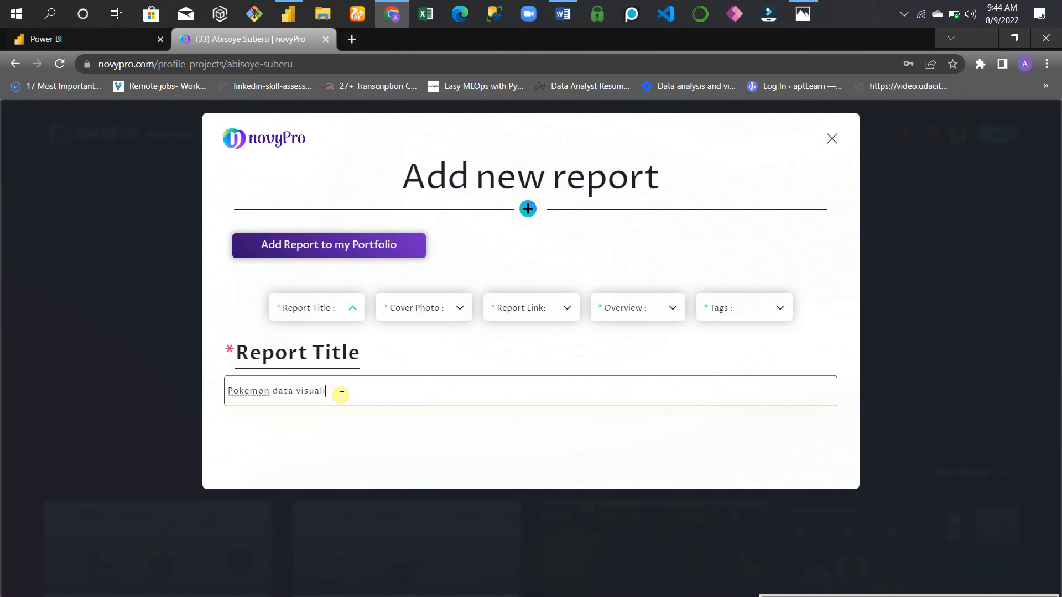
type("zation")
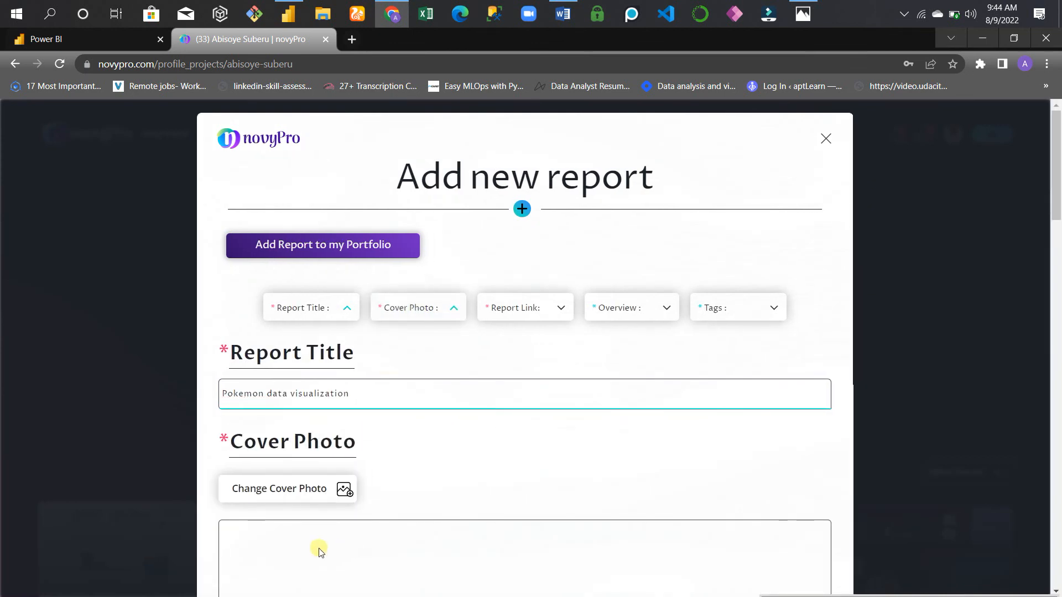
Step: Upload Screenshot (140) from the Desktop as the report's cover photo
left_click(279, 488)
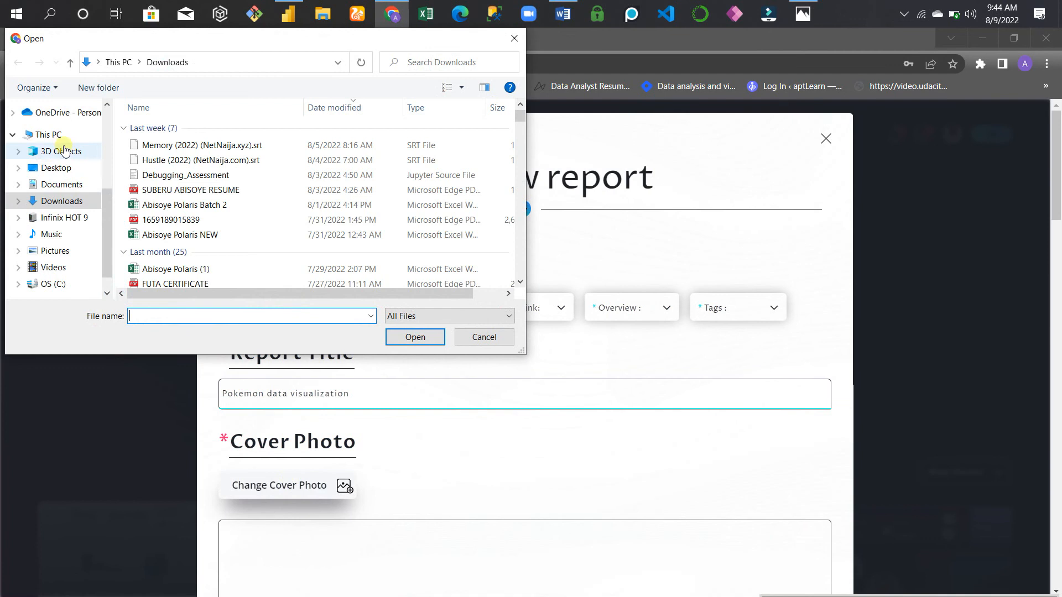
left_click(55, 167)
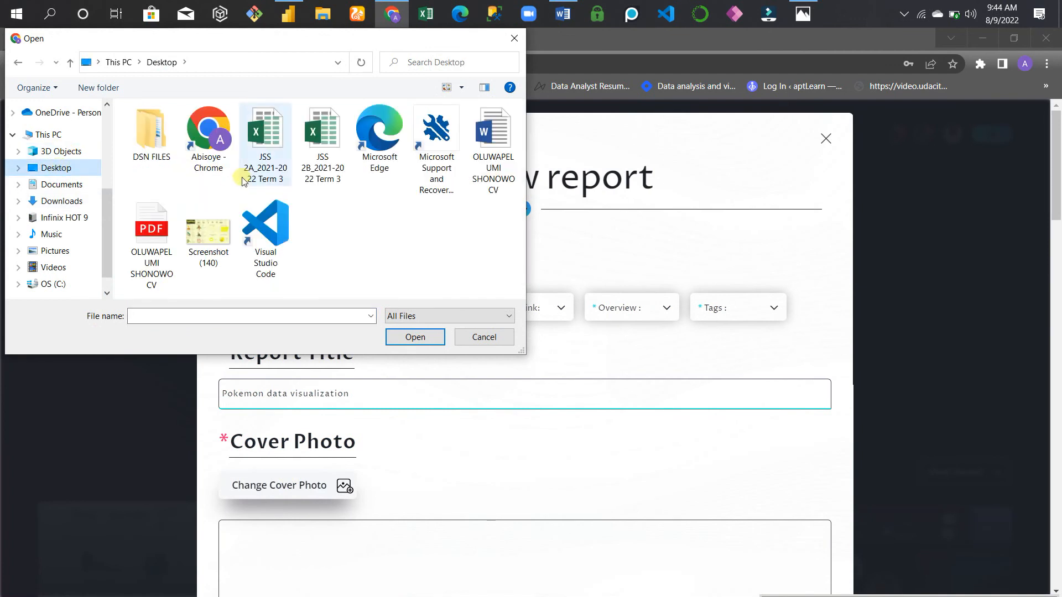
left_click(208, 230)
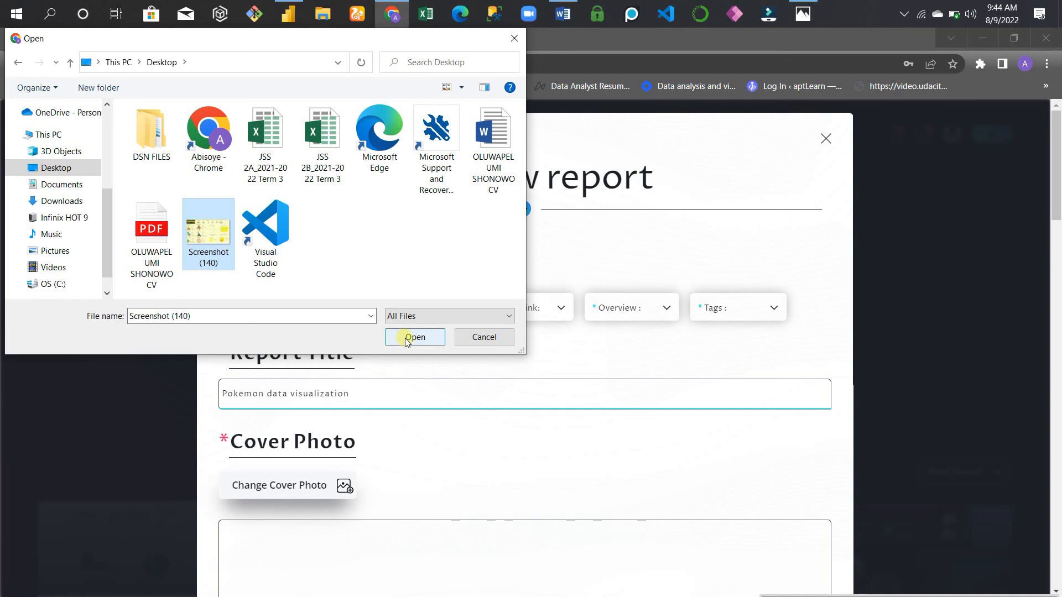
left_click(415, 337)
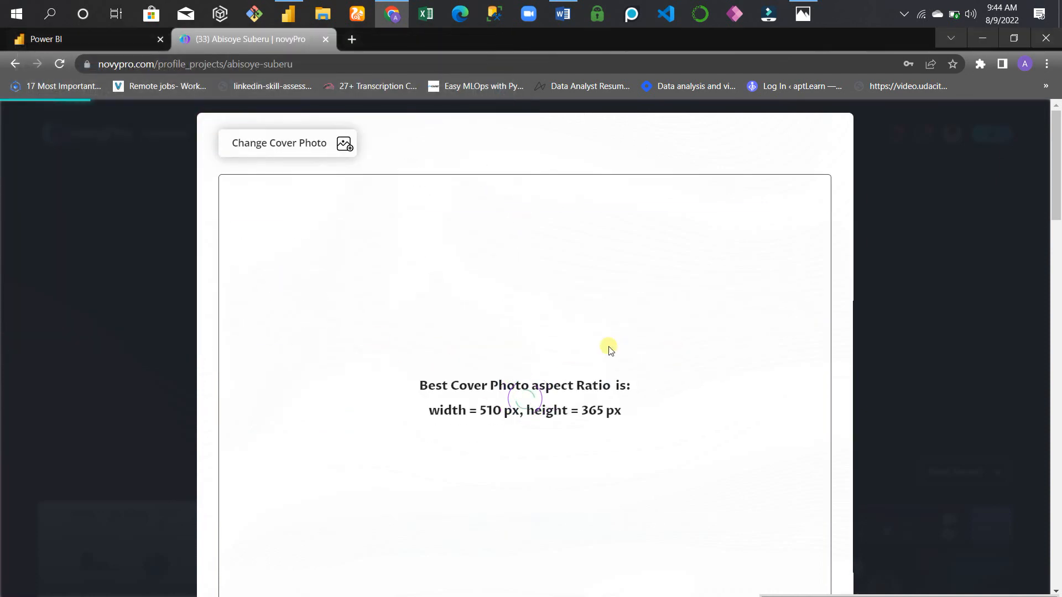
mouse_move(648, 342)
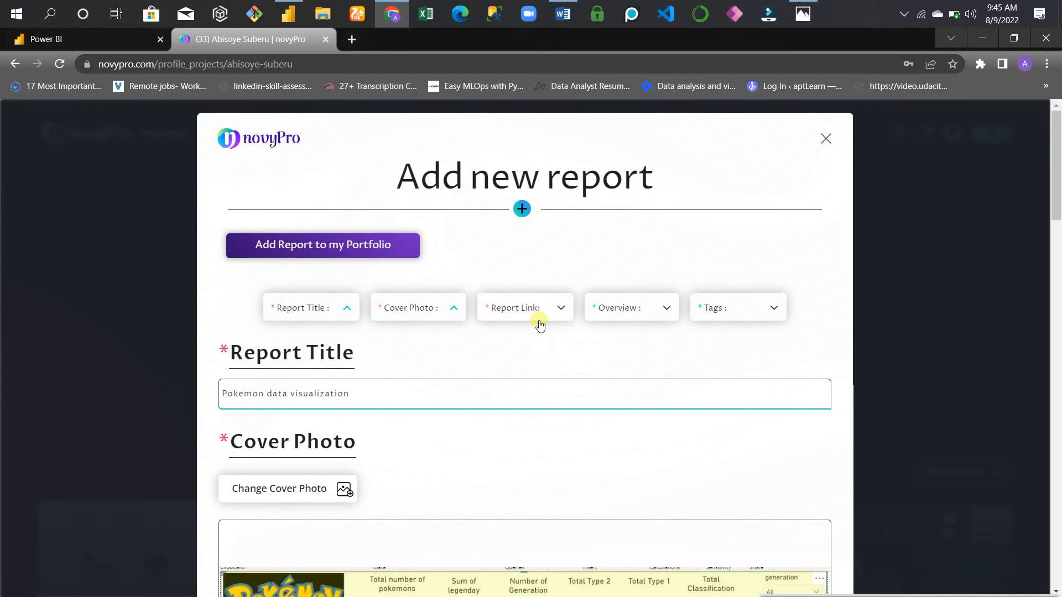
scroll("down", 3)
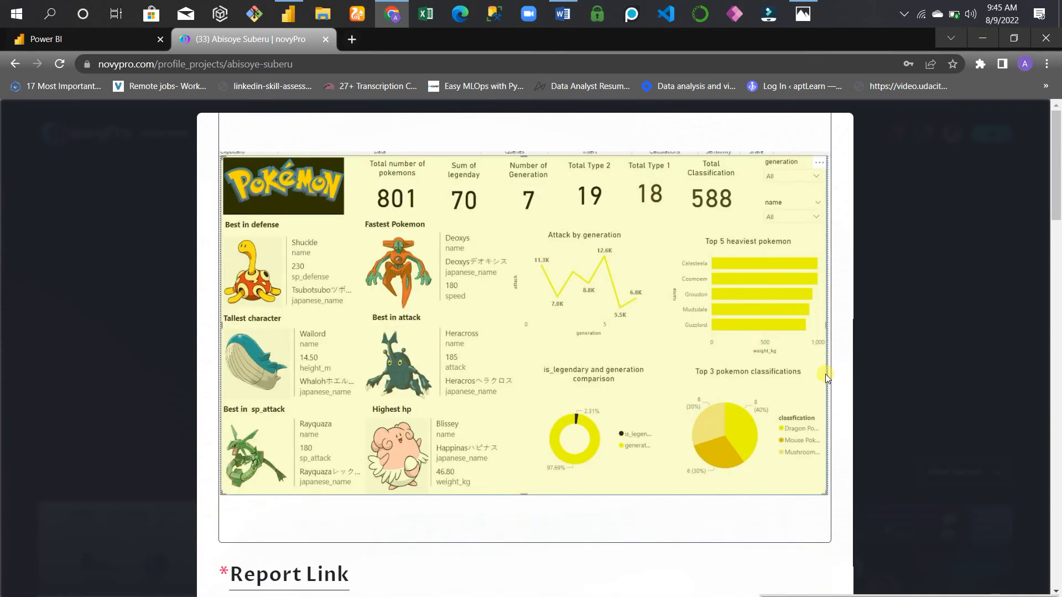
scroll("down", 3)
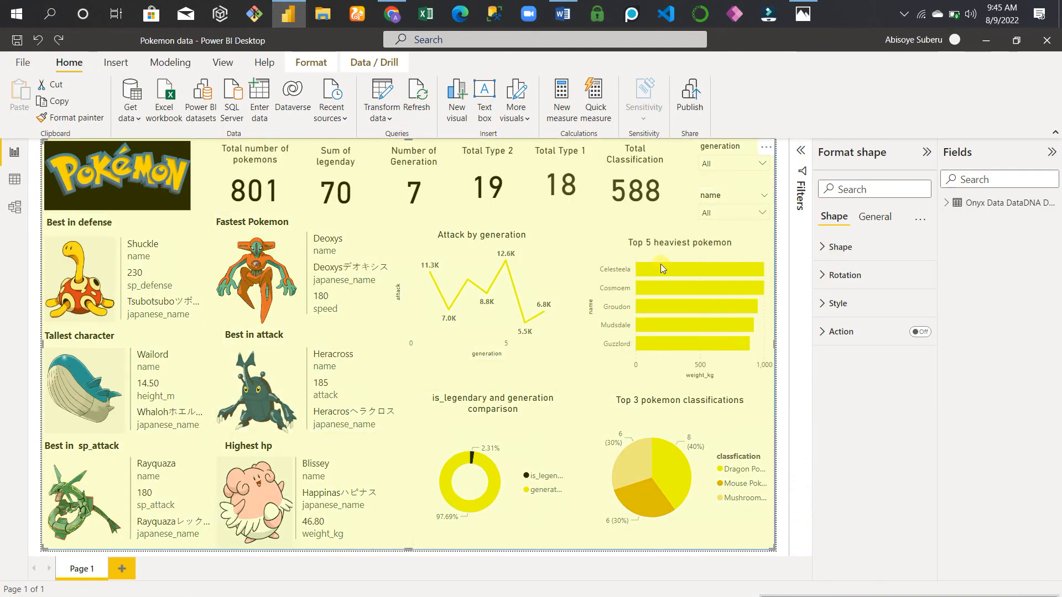
mouse_move(575, 224)
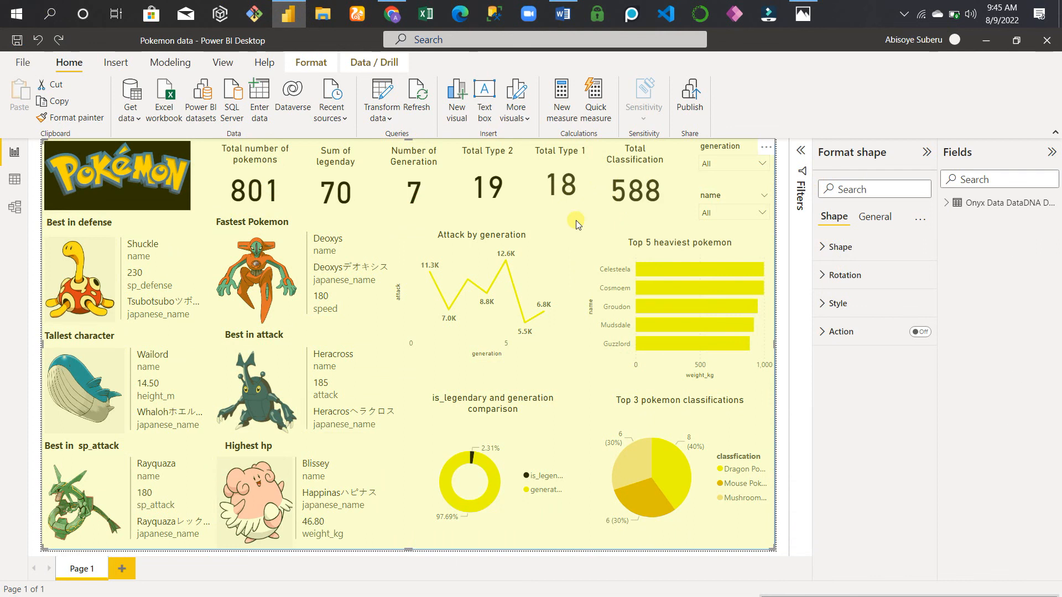
Step: Save 'Pokemon data.pbix' and publish it to My workspace
left_click(22, 62)
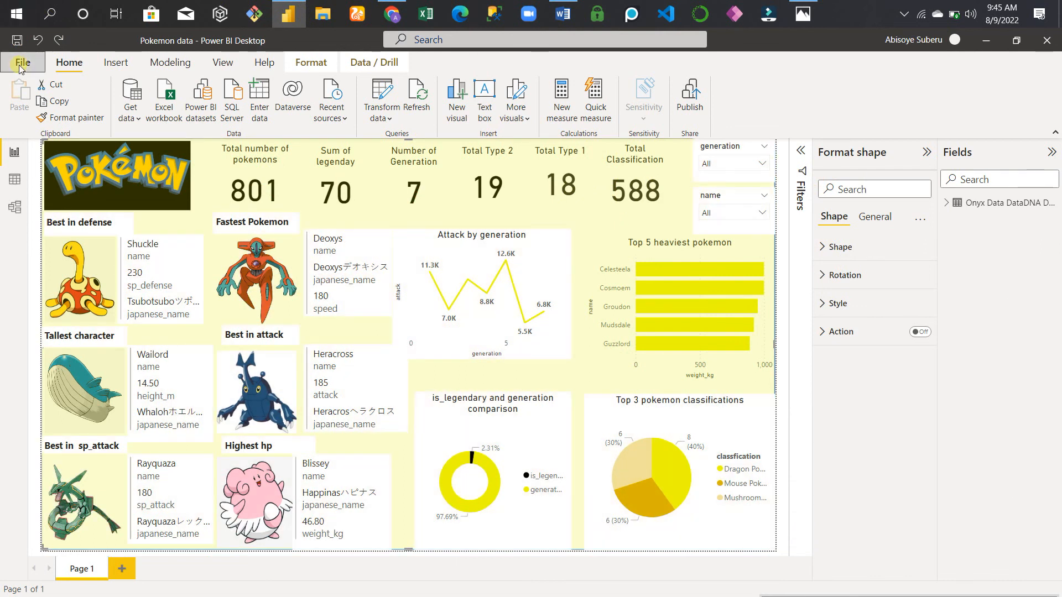
left_click(23, 62)
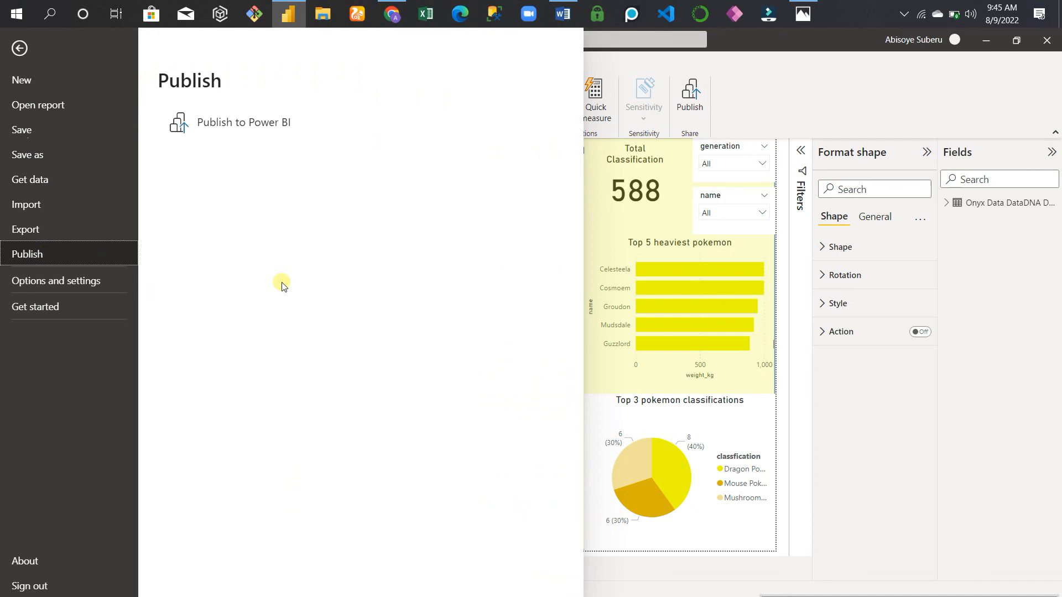
left_click(18, 48)
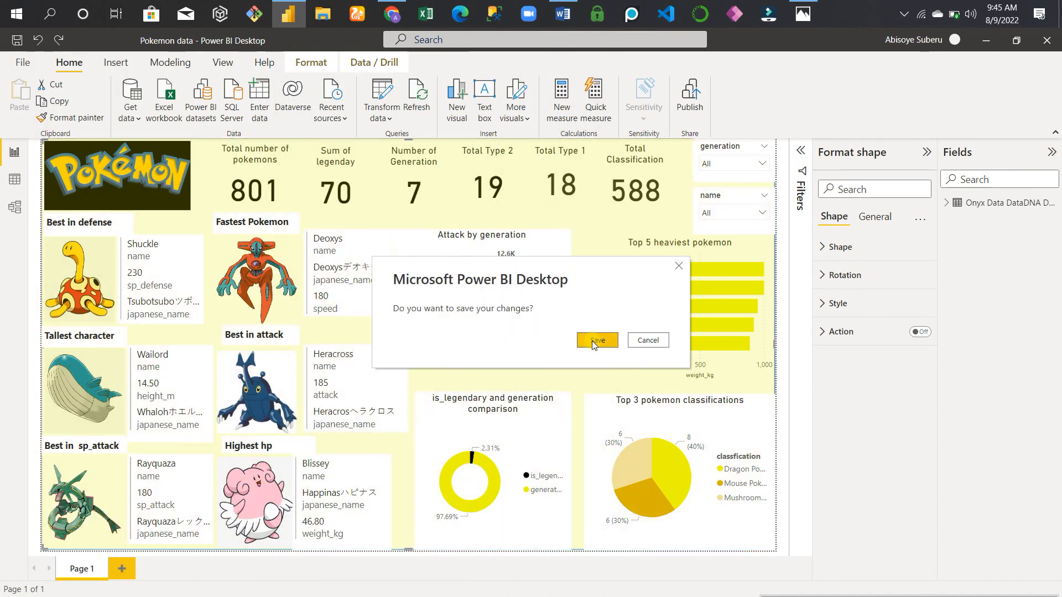
left_click(597, 340)
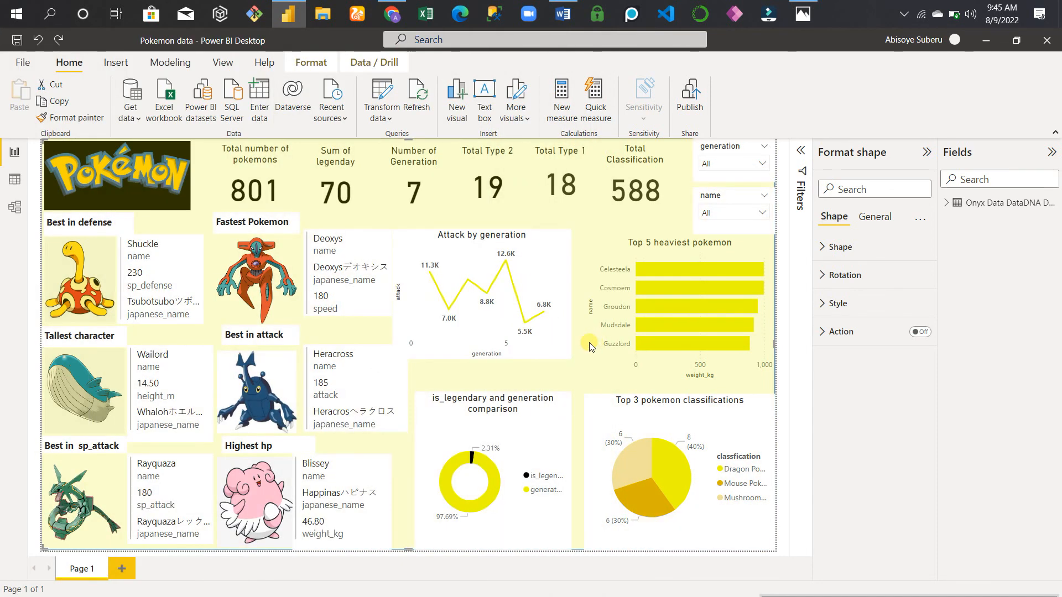
left_click(688, 95)
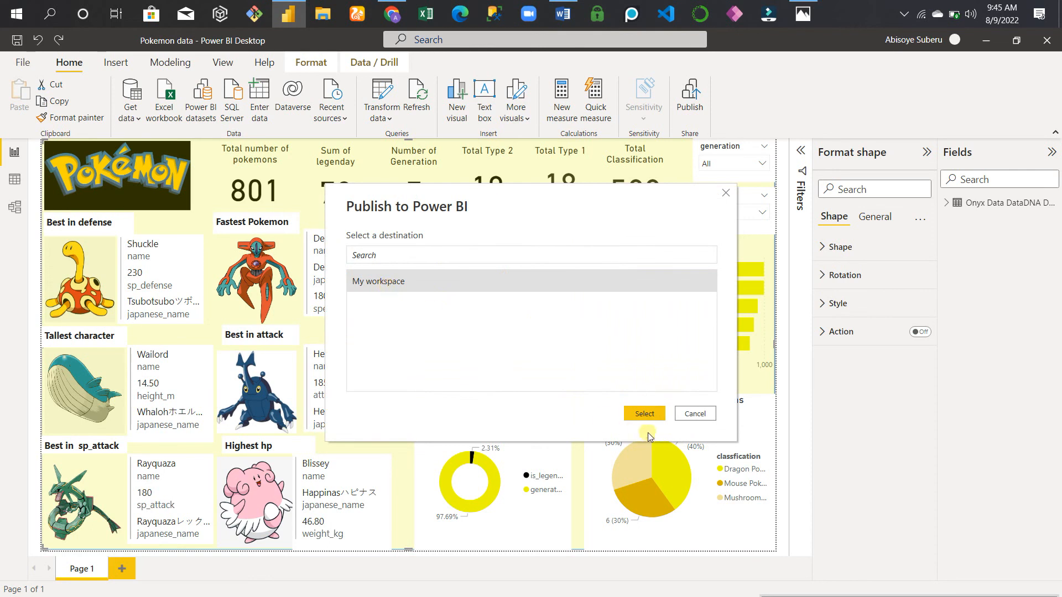
left_click(643, 414)
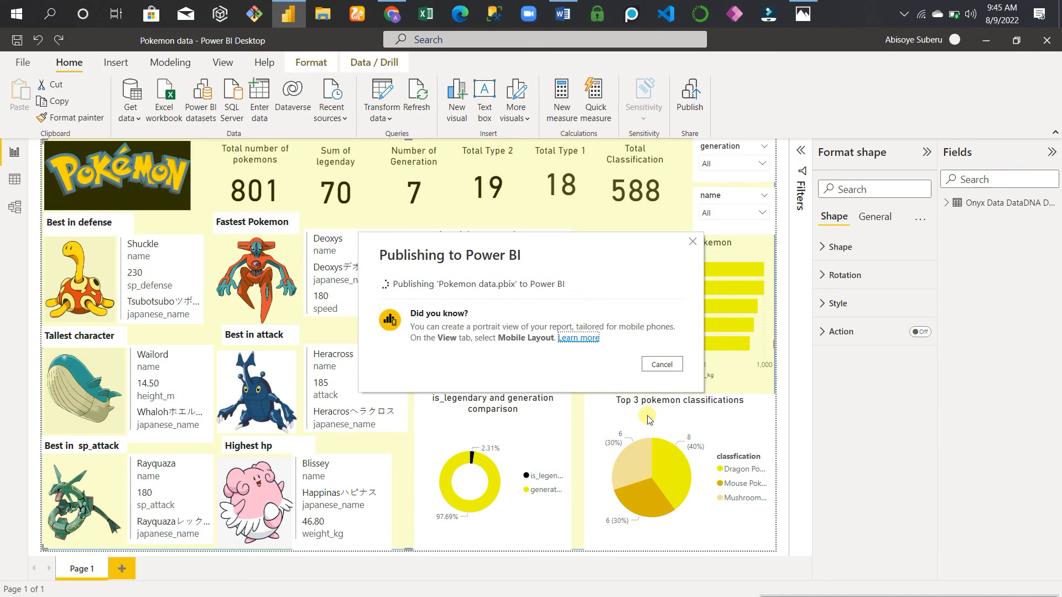
mouse_move(637, 425)
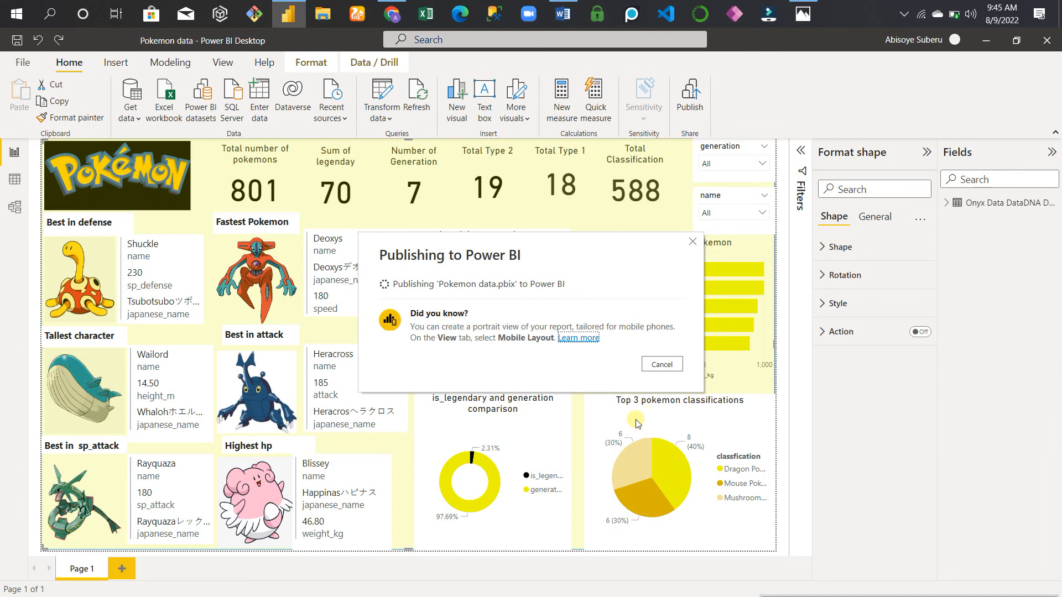
mouse_move(452, 404)
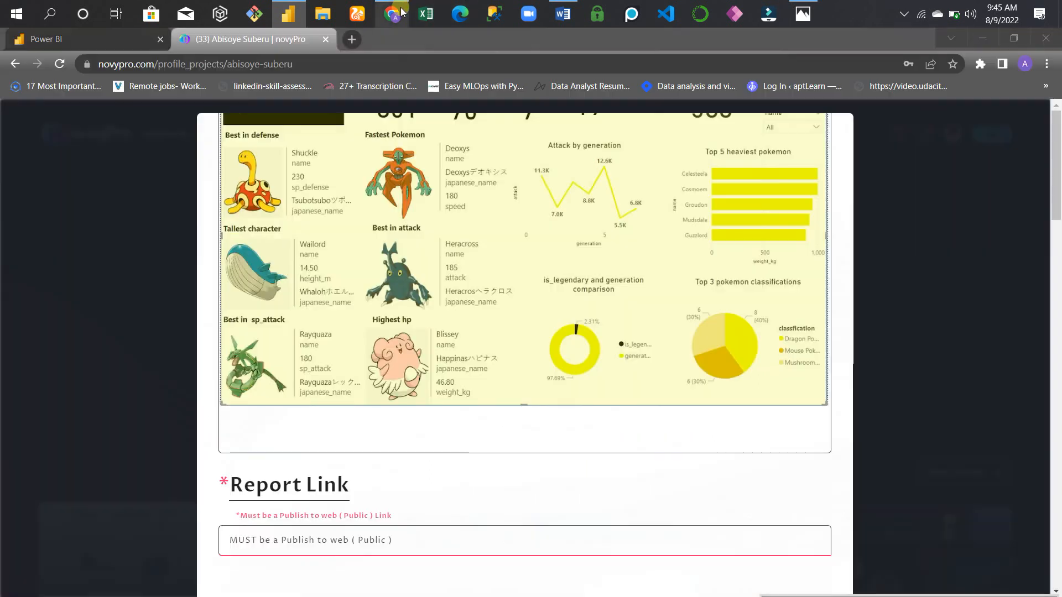
Step: Reload the failing Power BI home page until it loads, then open My workspace
left_click(81, 39)
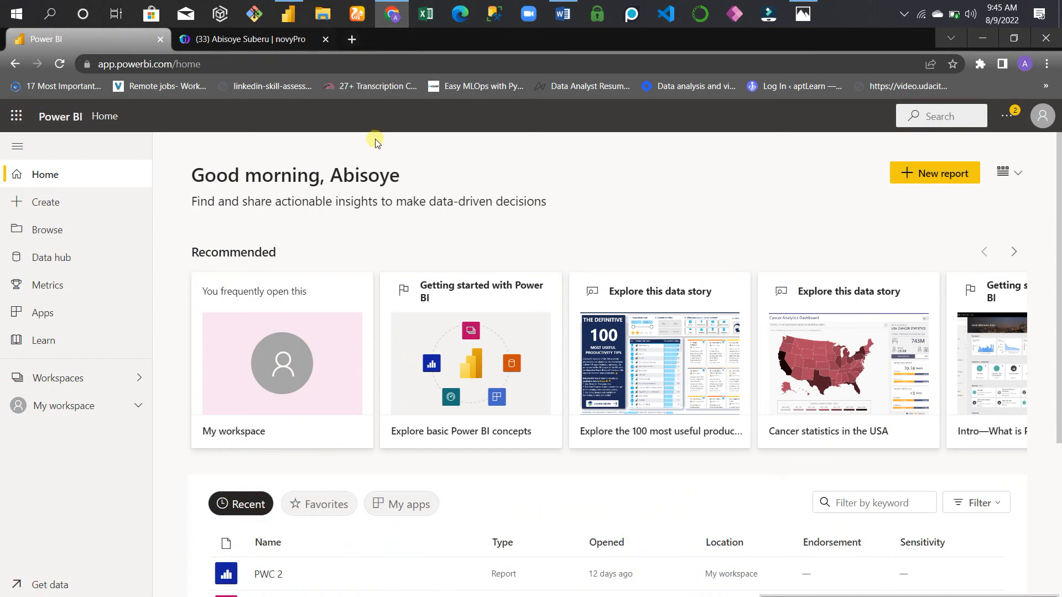
left_click(59, 64)
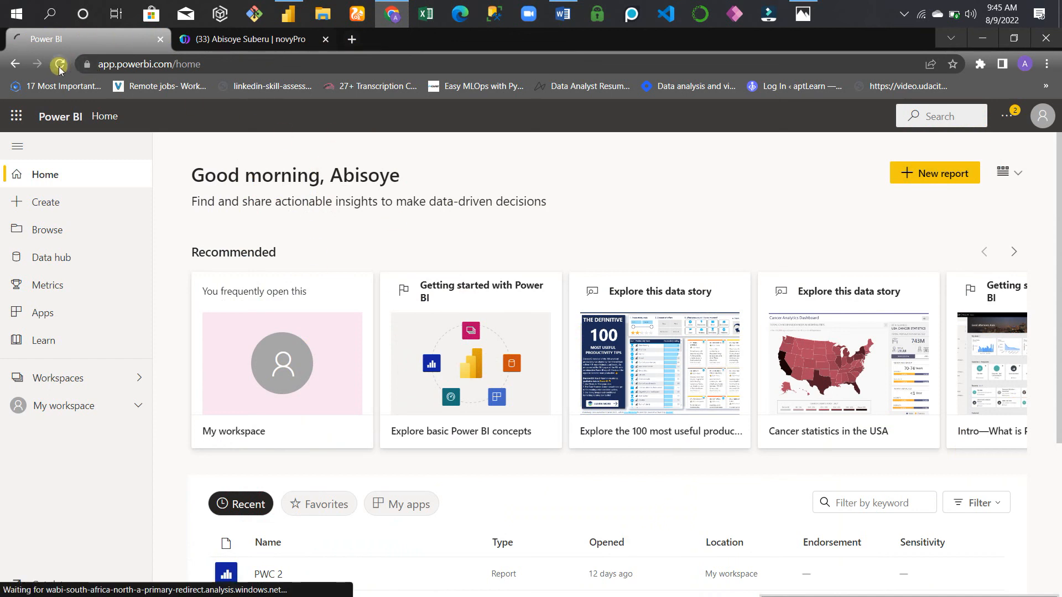
left_click(59, 63)
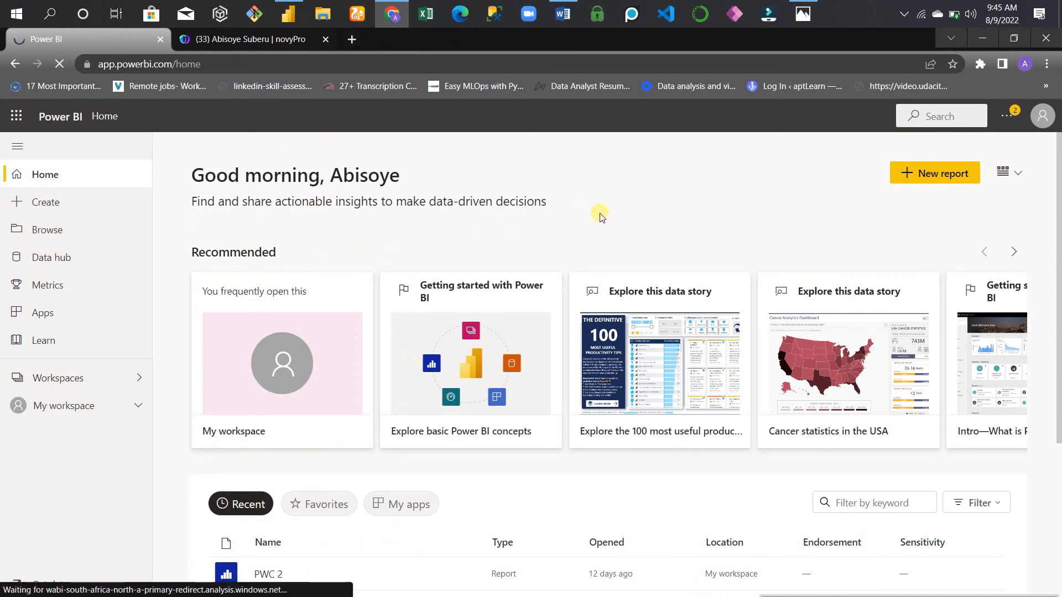
mouse_move(615, 217)
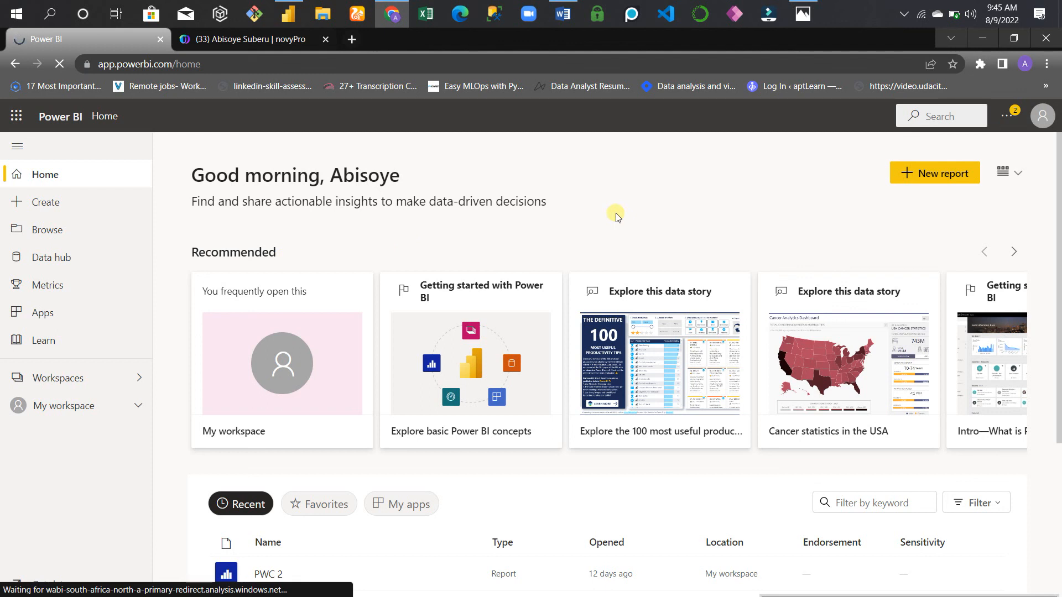
mouse_move(478, 242)
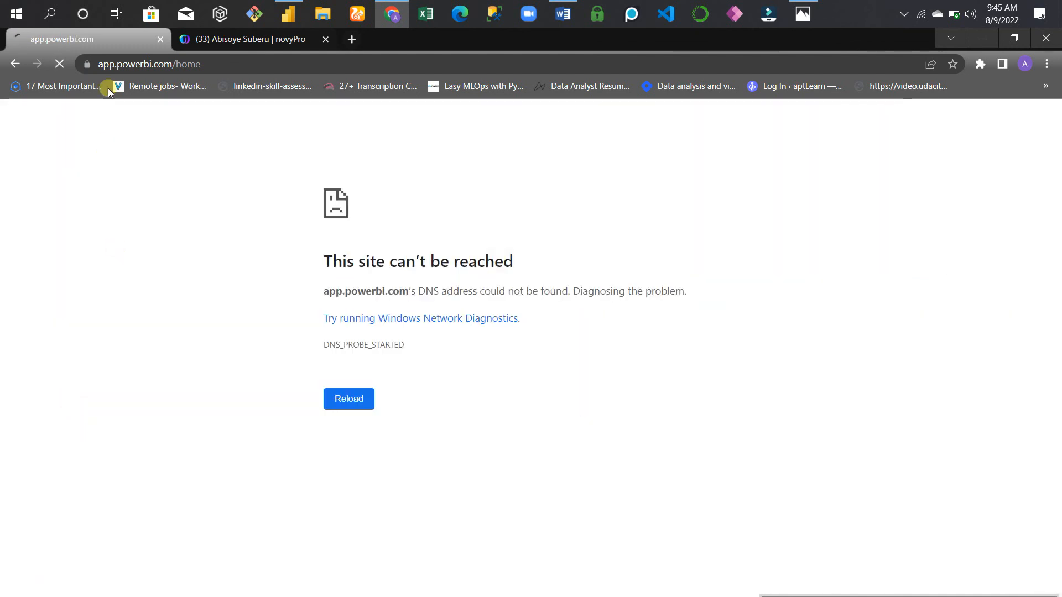
left_click(348, 399)
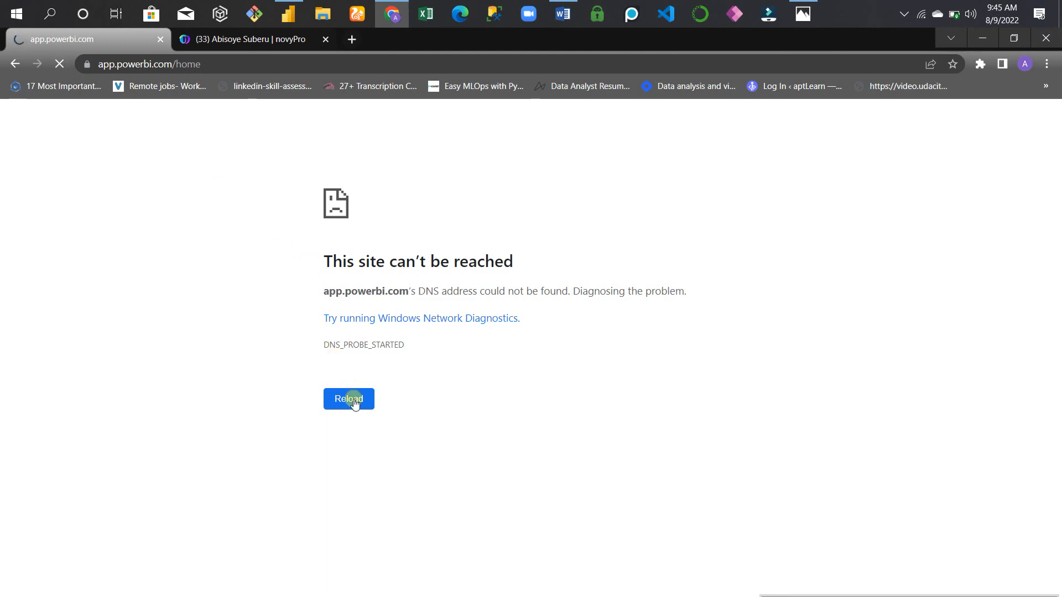
left_click(347, 399)
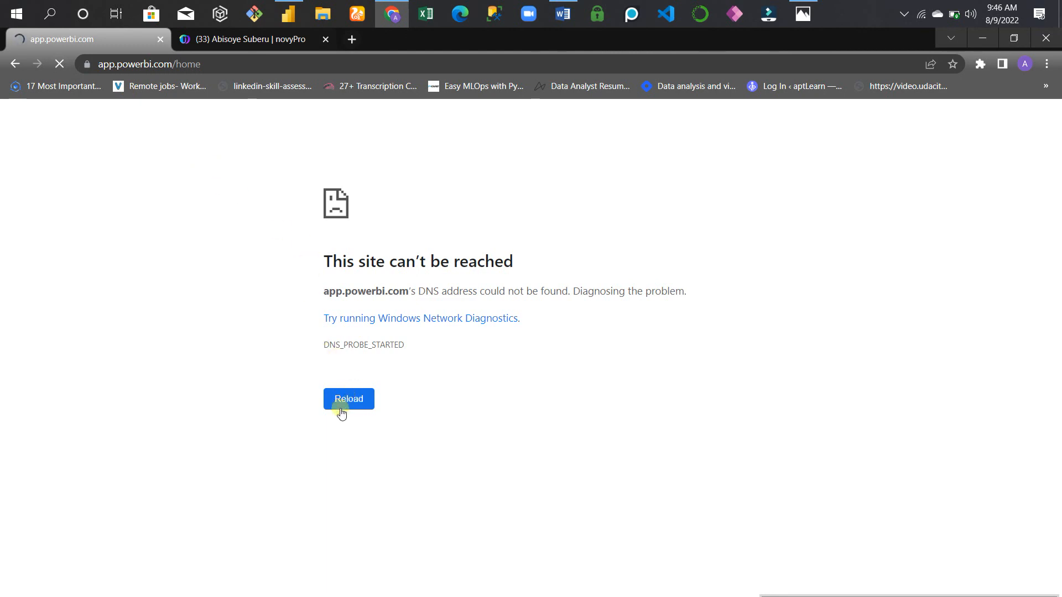
left_click(348, 398)
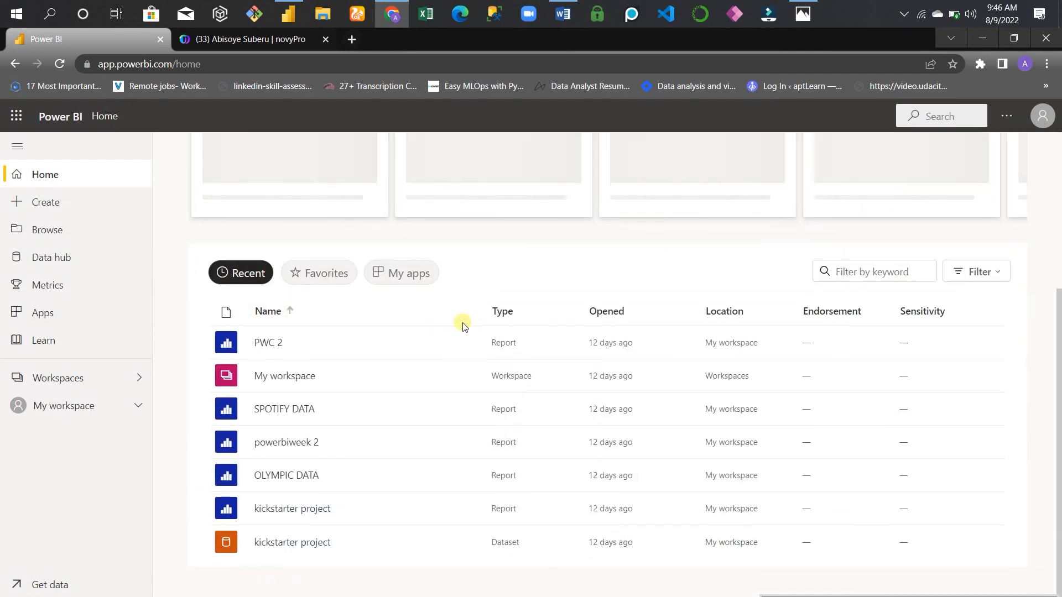
scroll("up", 3)
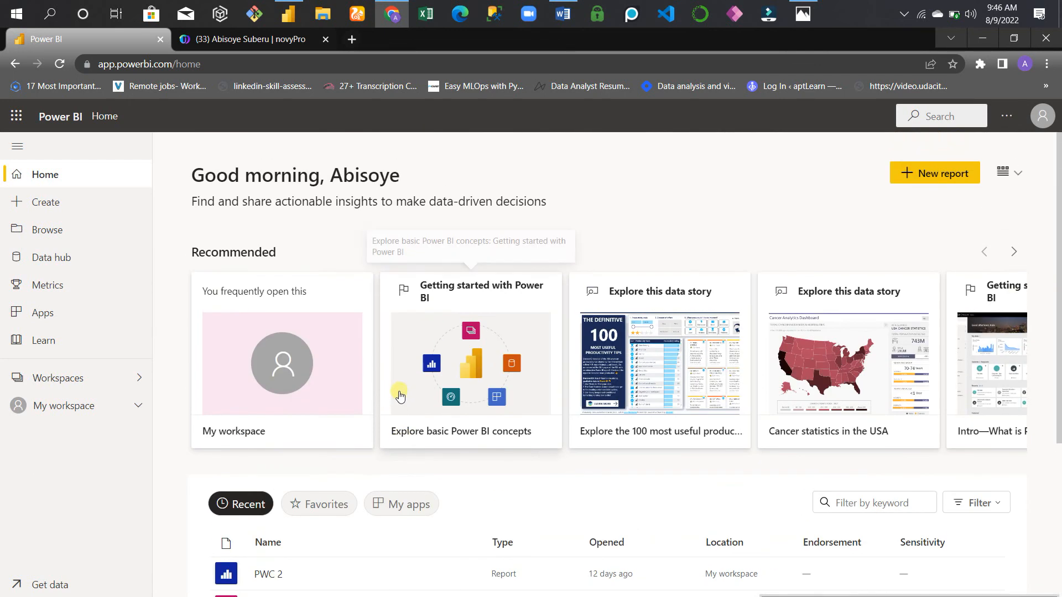
scroll("down", 3)
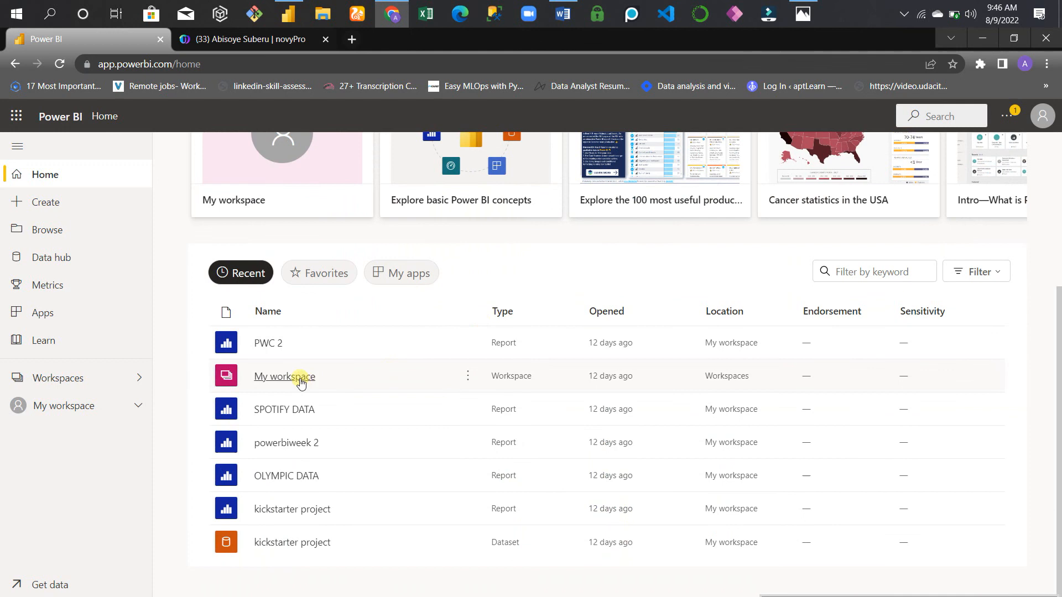
mouse_move(80, 413)
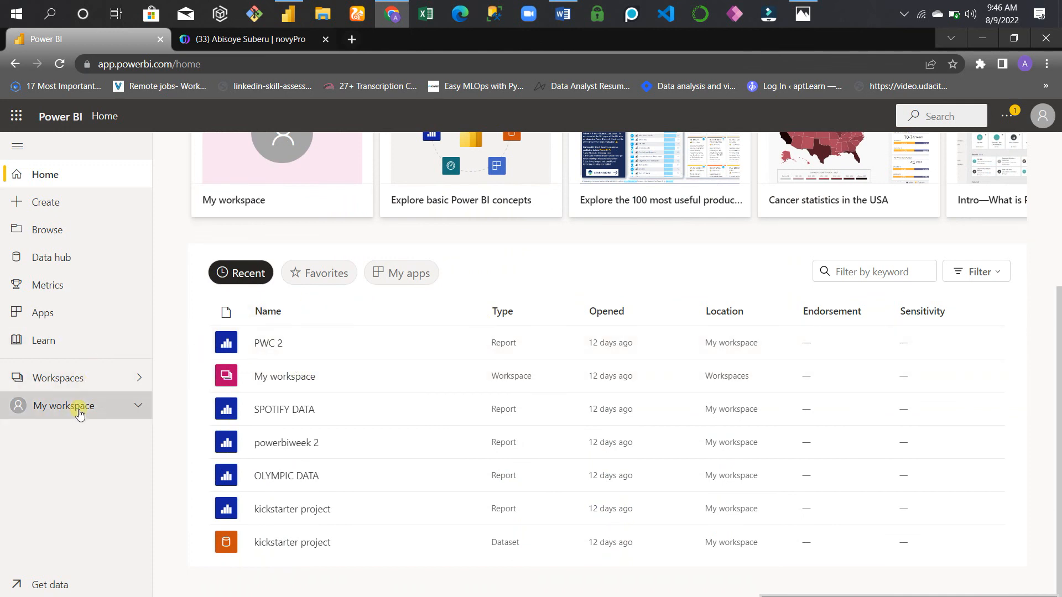
left_click(64, 405)
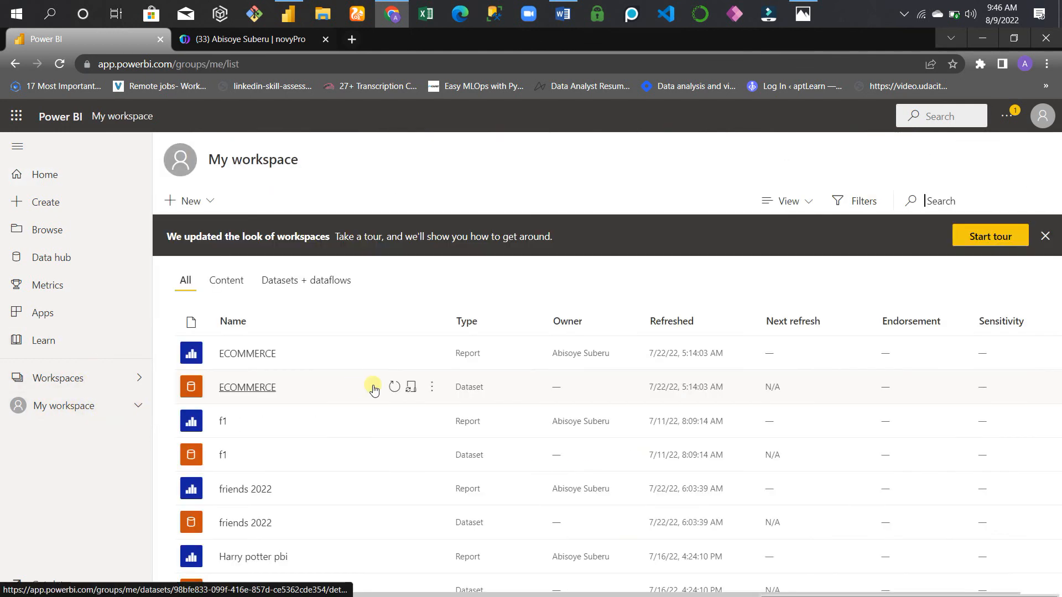
Step: Check the publish success in Power BI Desktop and return to the browser
scroll("down", 3)
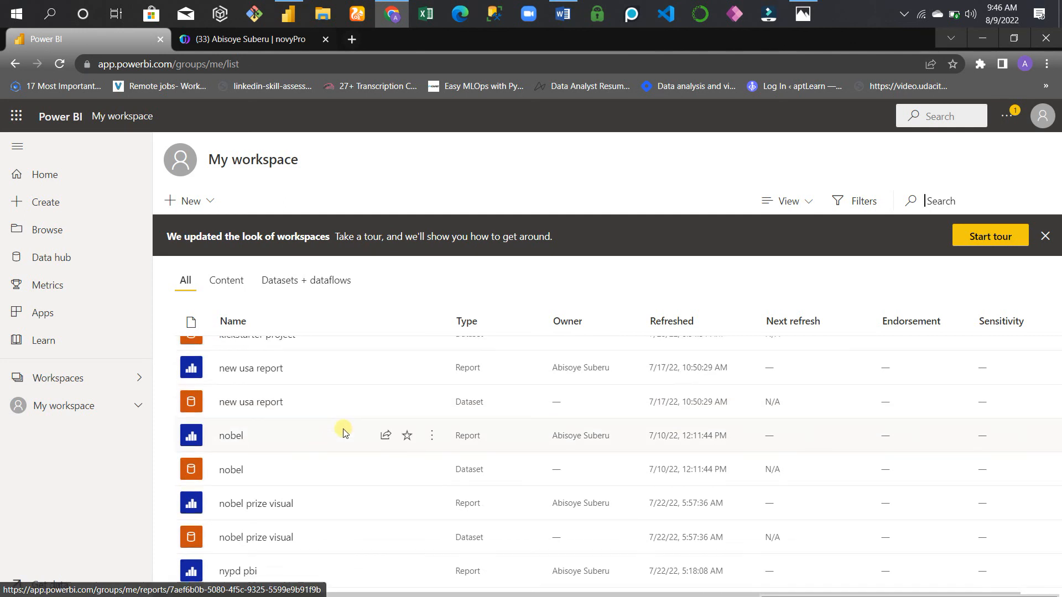
scroll("up", 3)
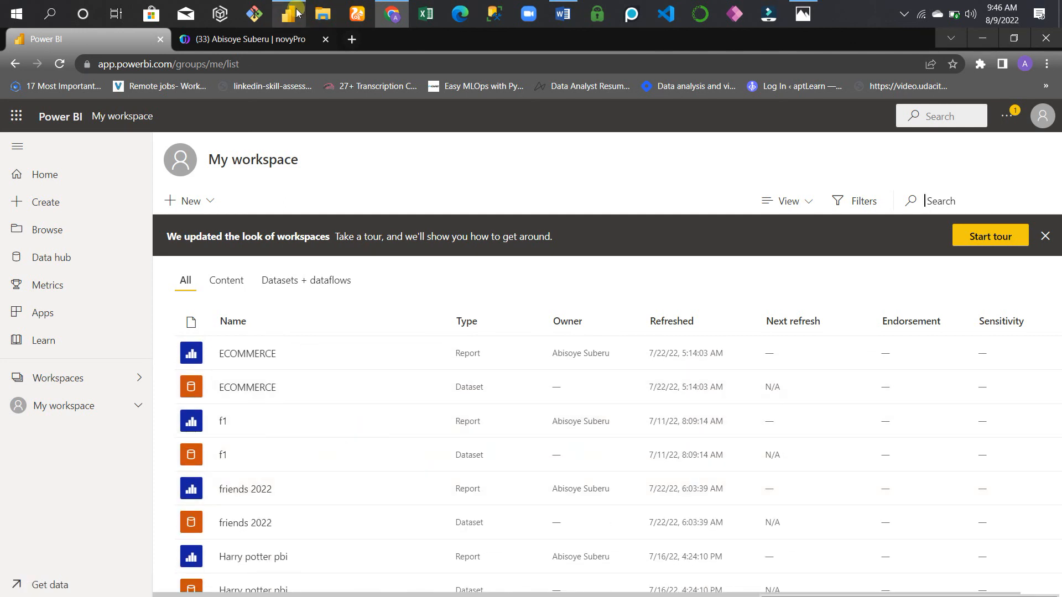
left_click(287, 14)
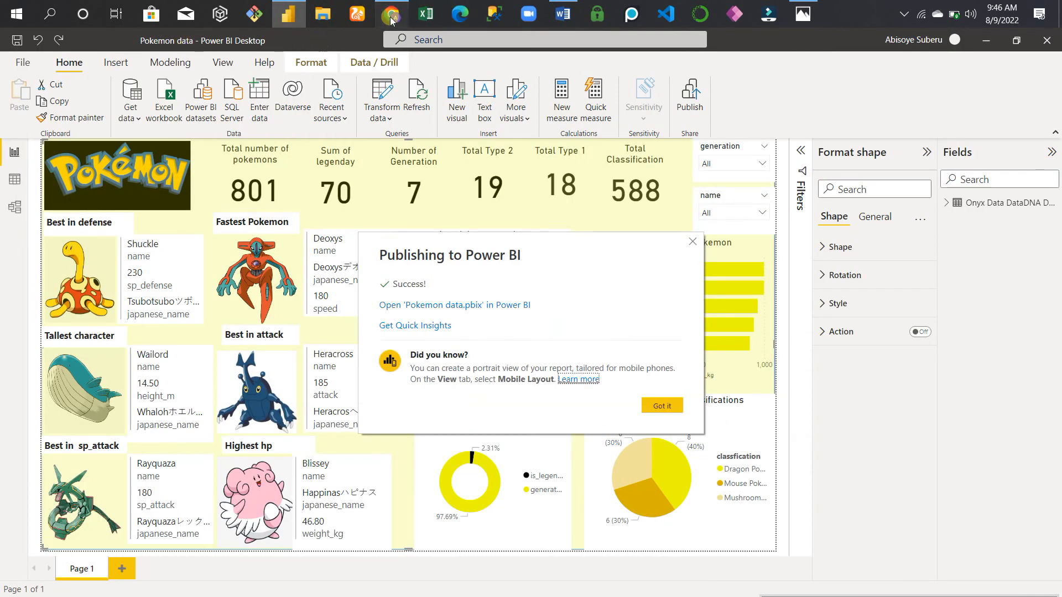
mouse_move(287, 14)
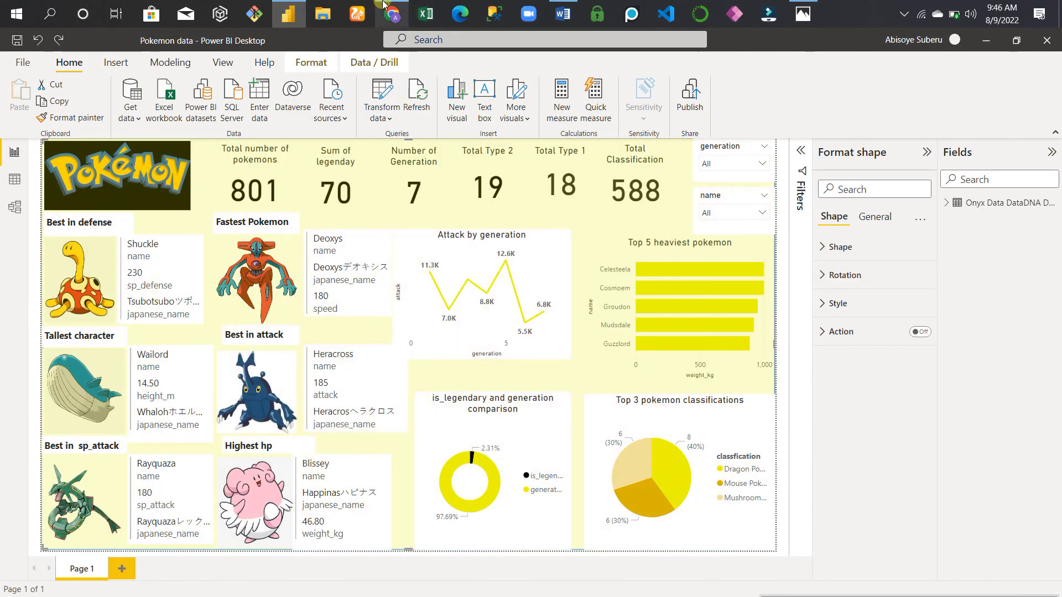
left_click(391, 12)
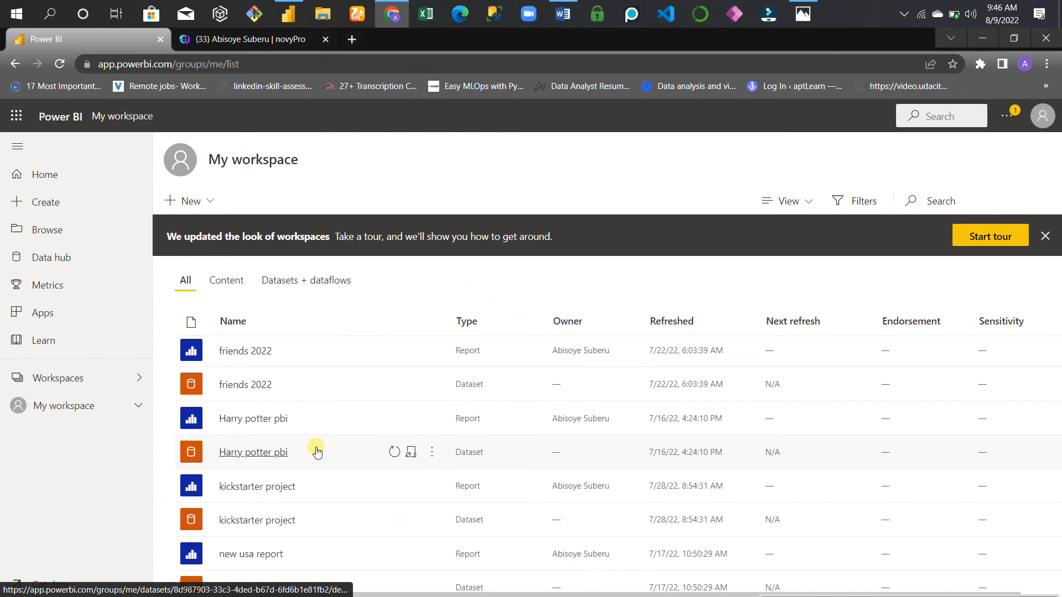
Step: Open the Pokemon data report and show its File > Embed report options
scroll("down", 3)
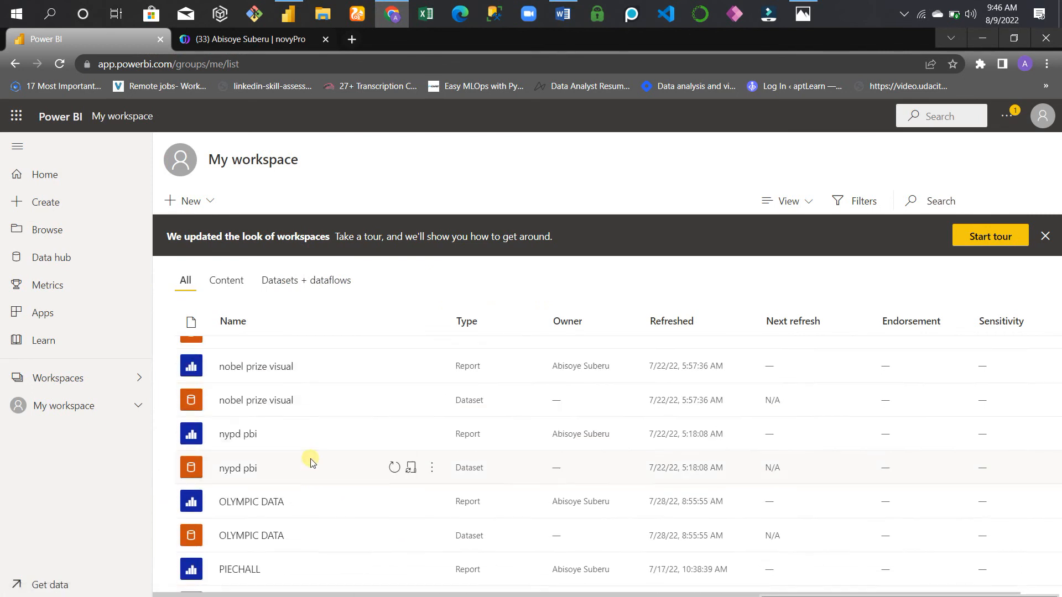
scroll("down", 3)
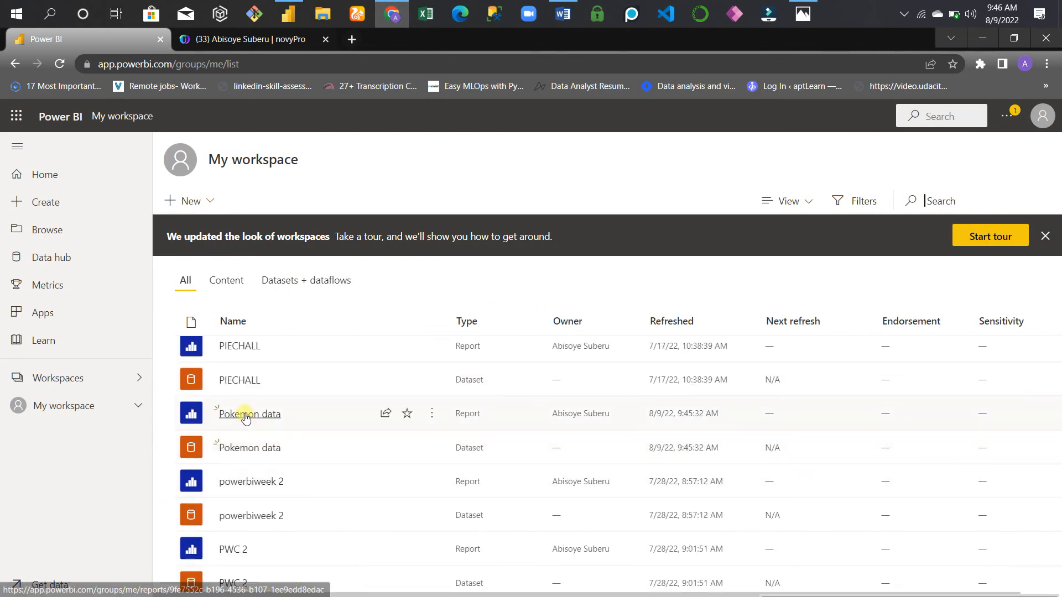
left_click(250, 413)
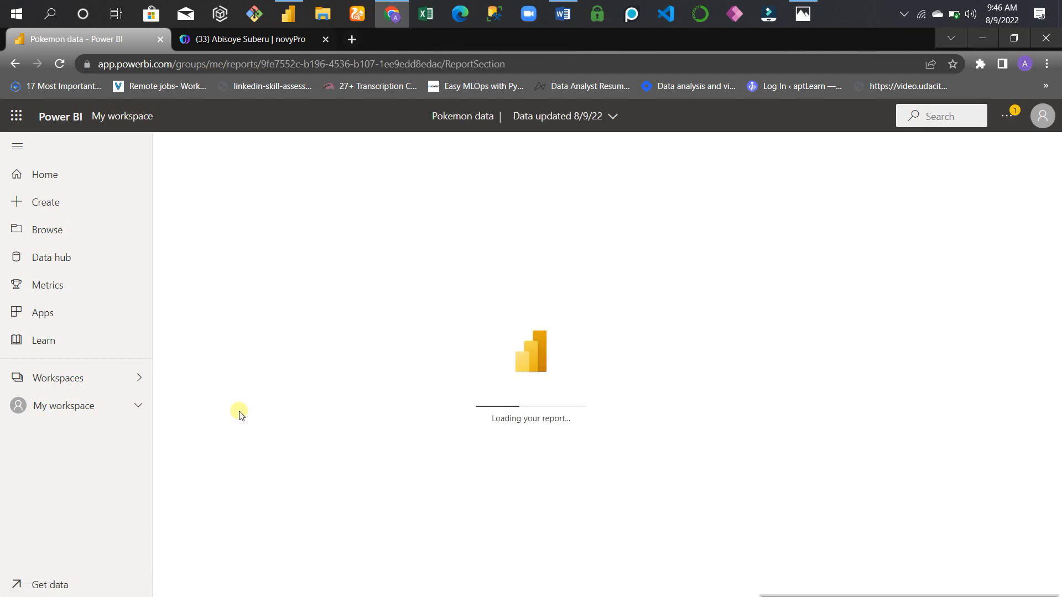
mouse_move(486, 197)
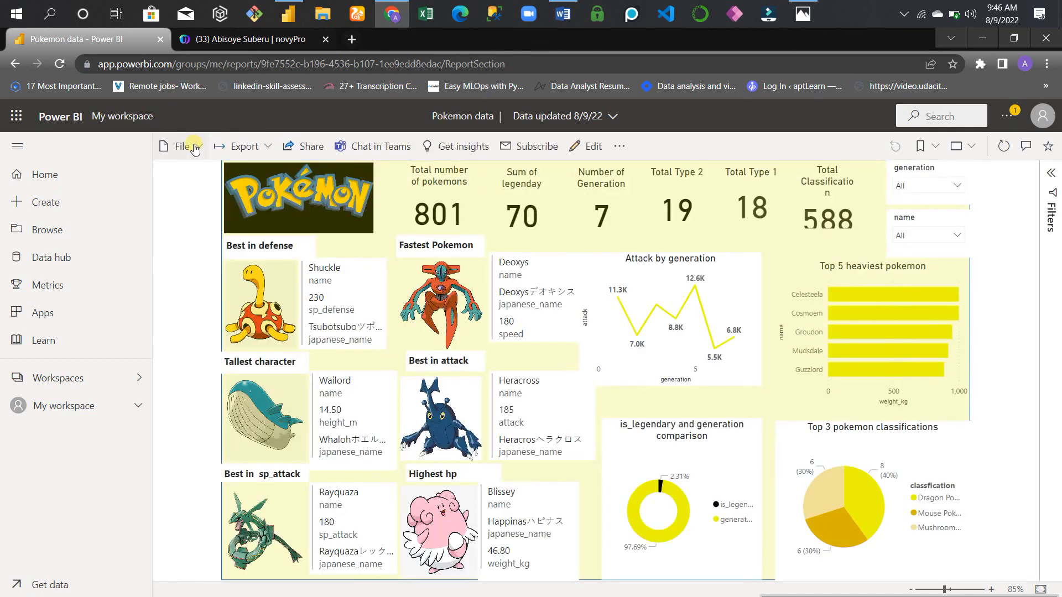
left_click(181, 146)
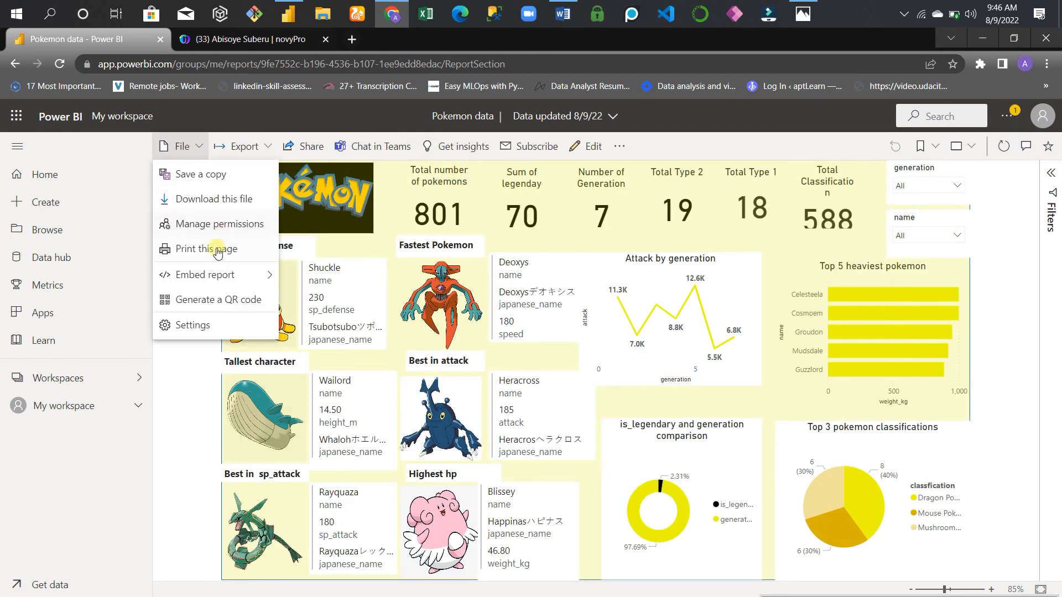
left_click(205, 274)
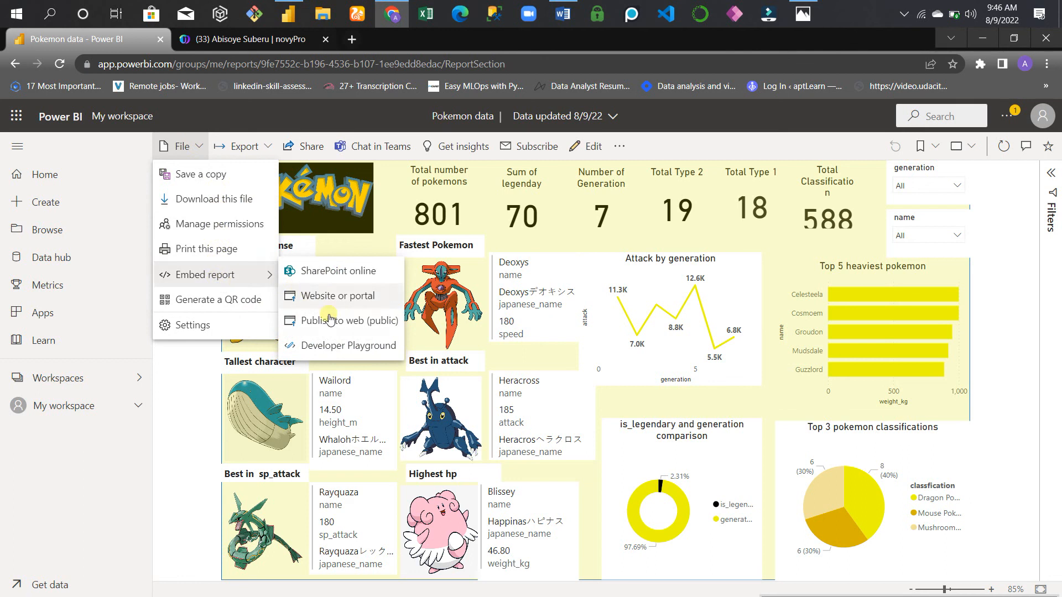
Step: Publish the report to the web publicly, create the embed code and copy its link
left_click(350, 321)
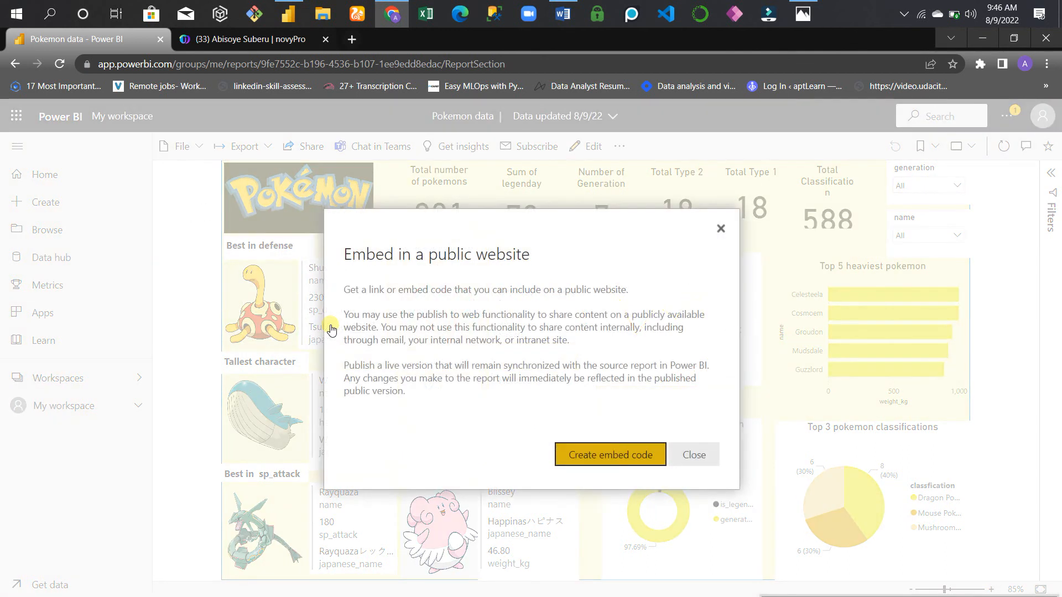
left_click(609, 455)
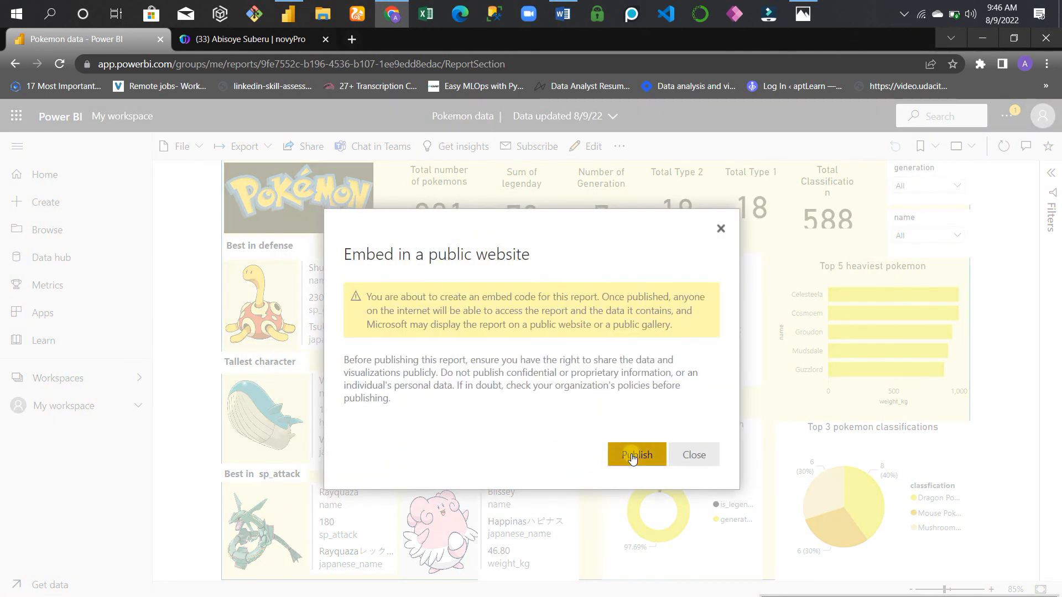
left_click(635, 455)
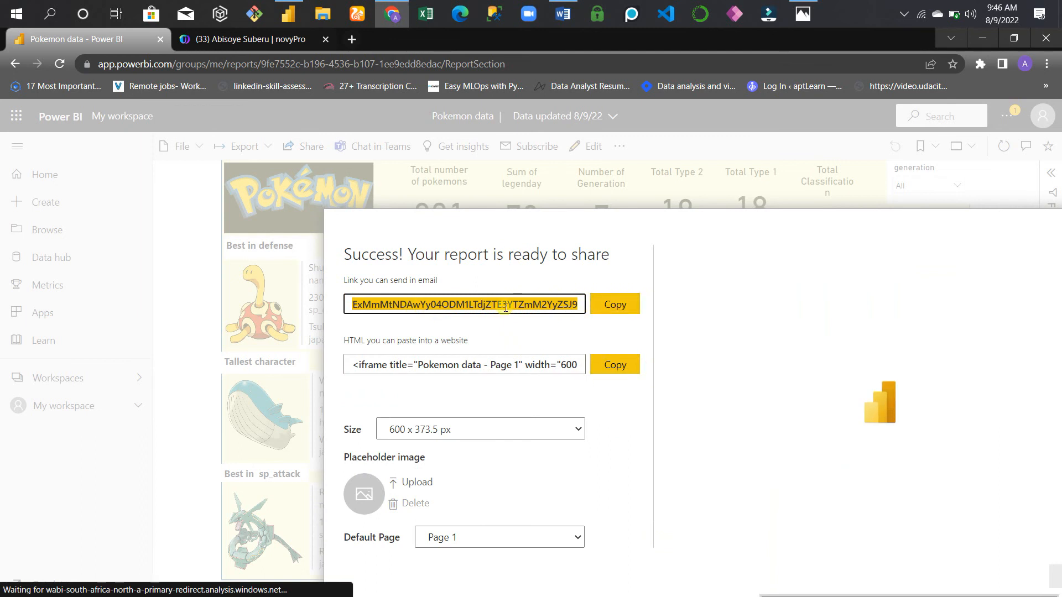
left_click(613, 304)
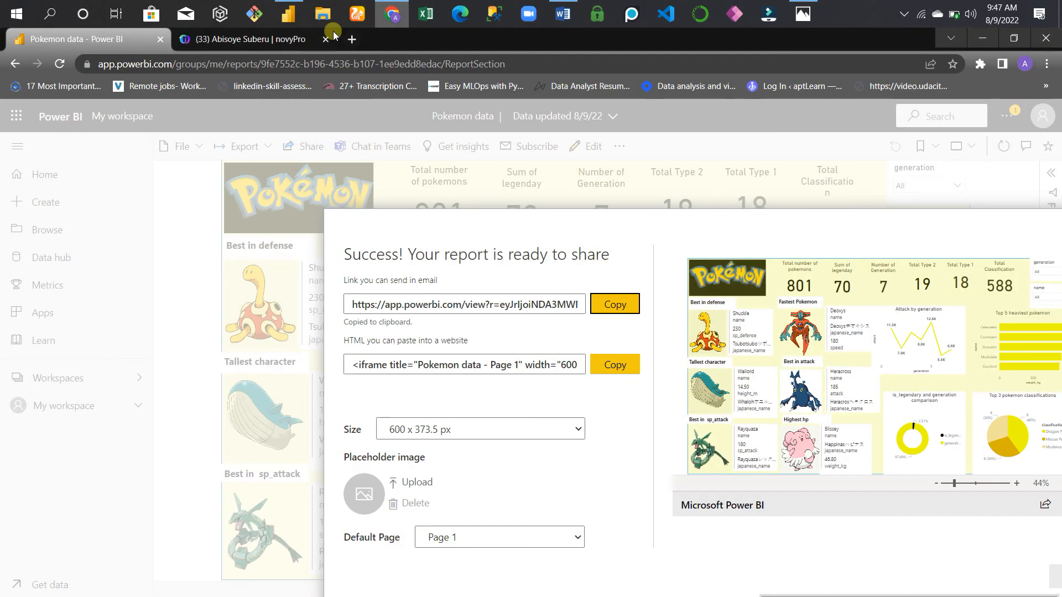
left_click(251, 38)
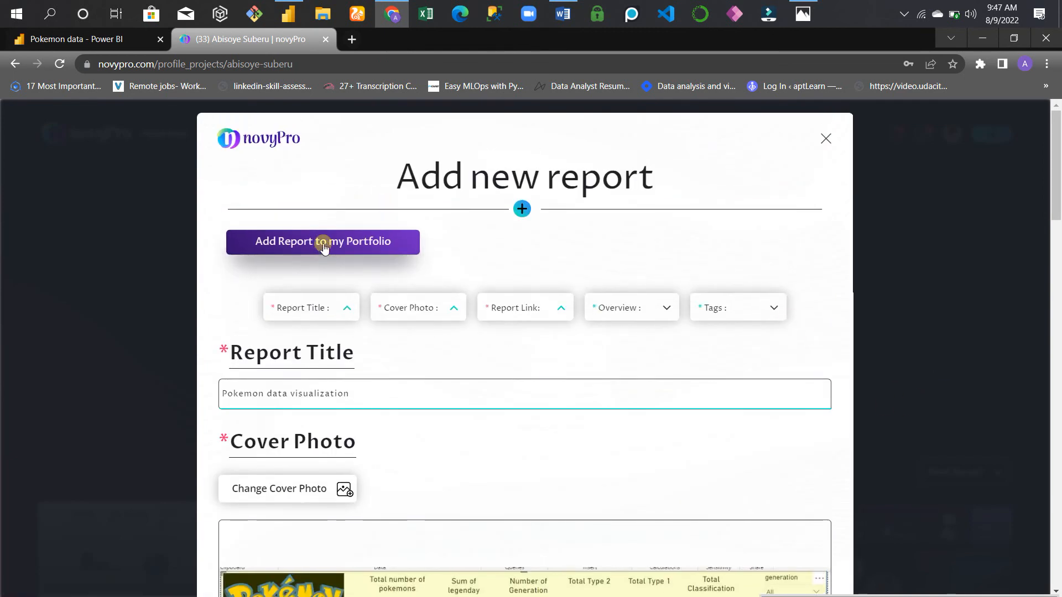
mouse_move(302, 316)
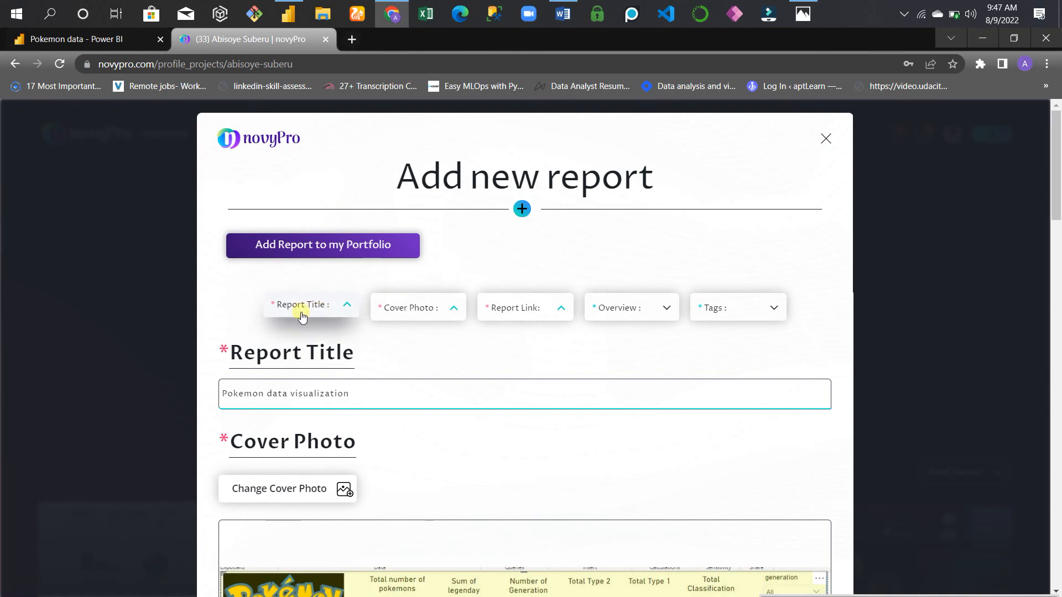
mouse_move(534, 419)
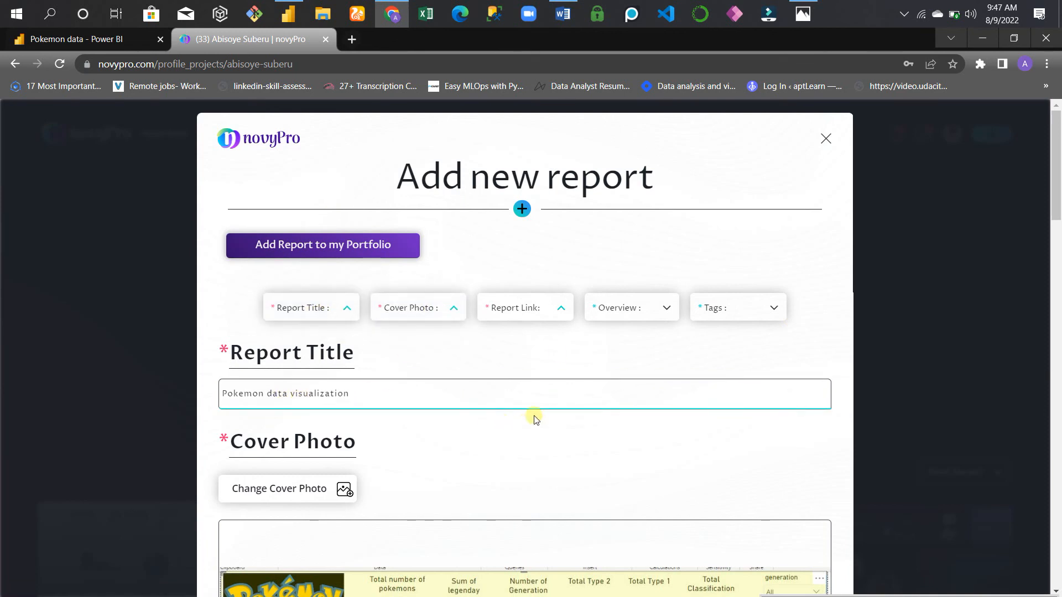
mouse_move(292, 12)
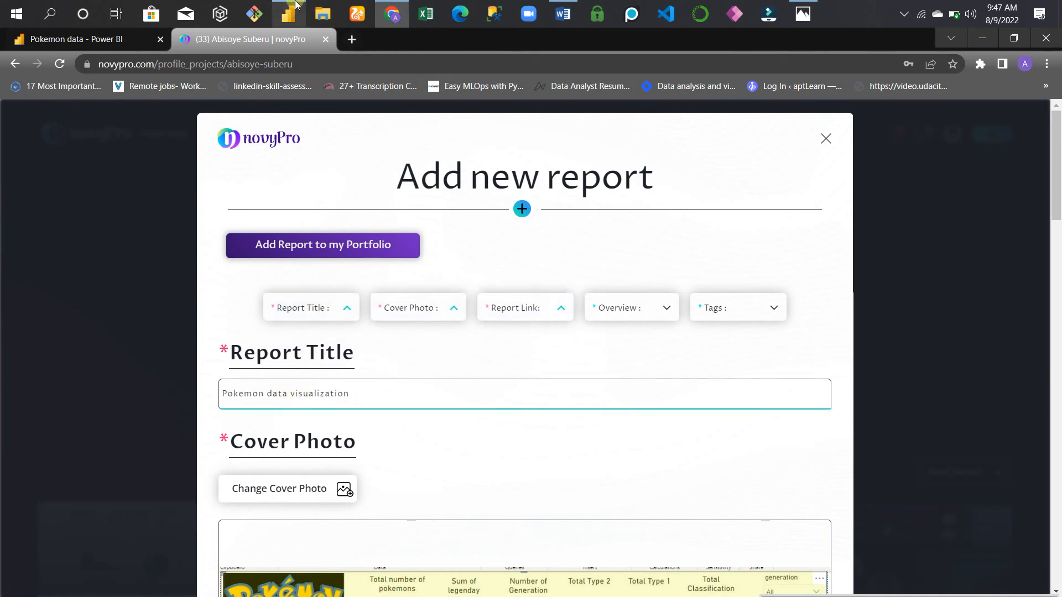
left_click(286, 13)
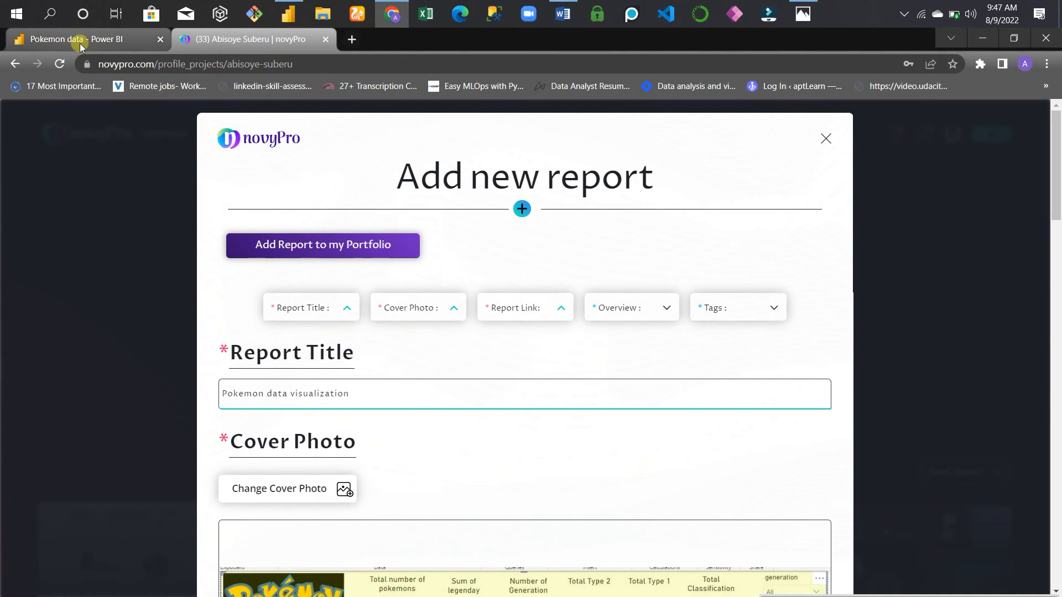
left_click(78, 39)
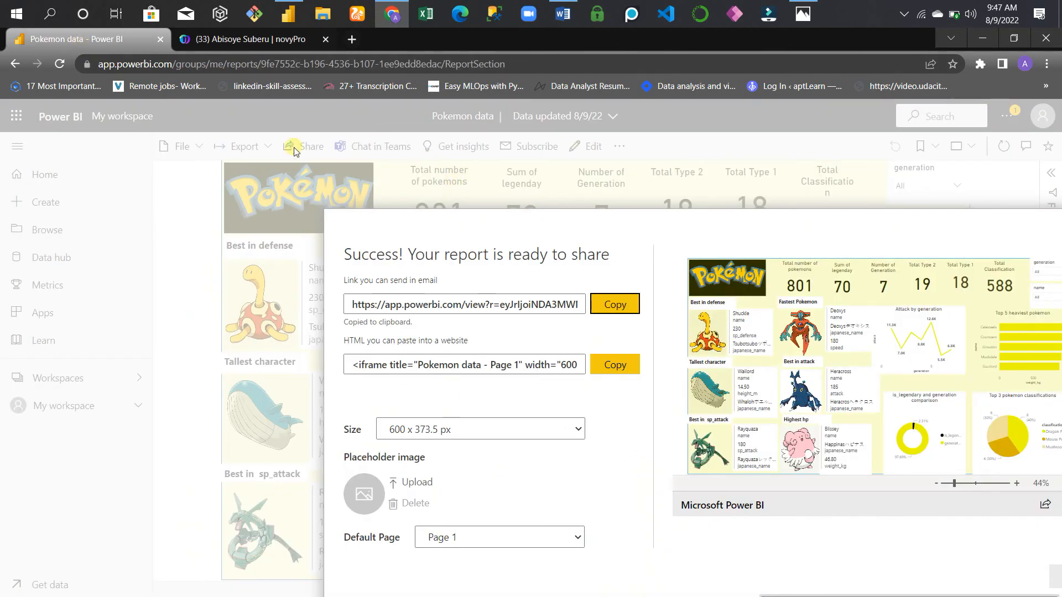
mouse_move(264, 186)
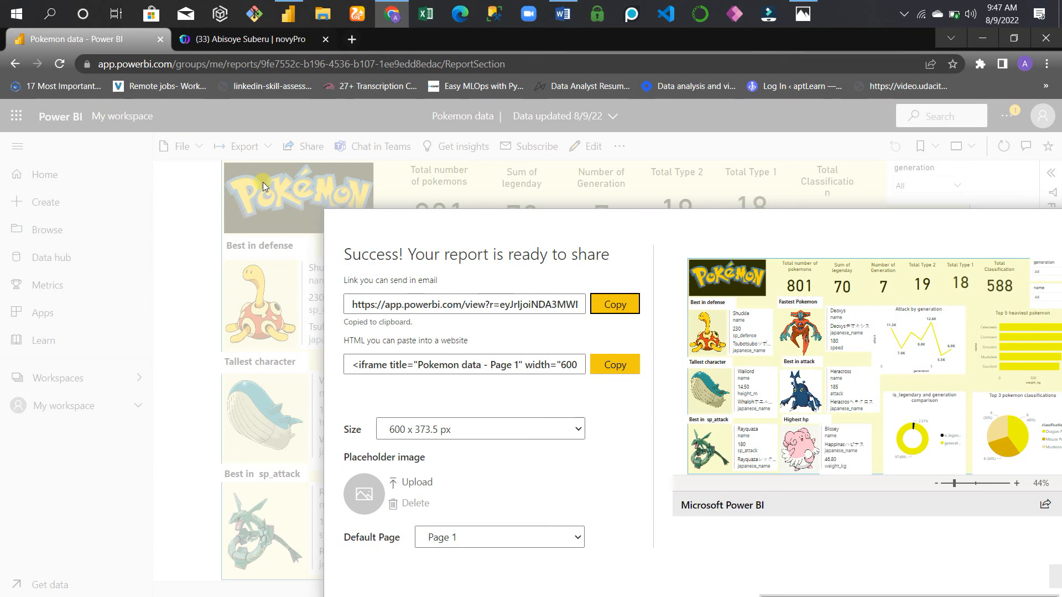
mouse_move(901, 197)
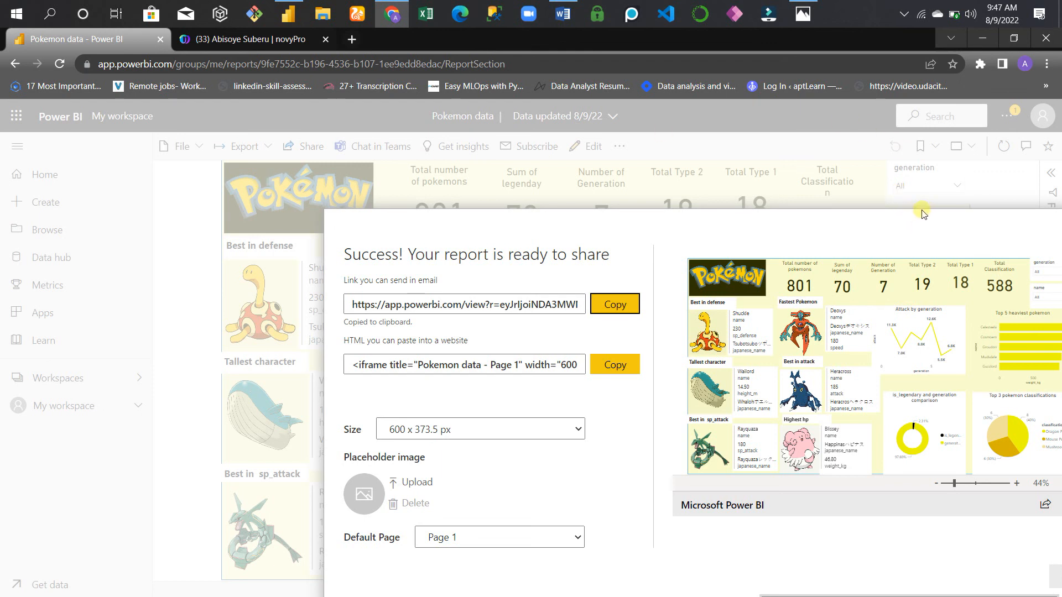
left_click(182, 145)
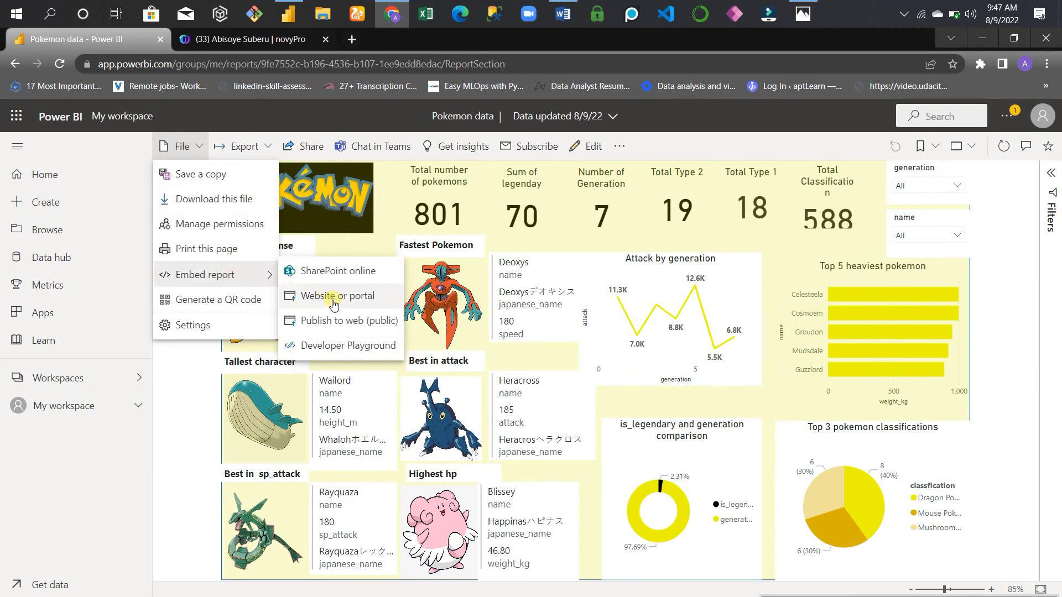
left_click(333, 295)
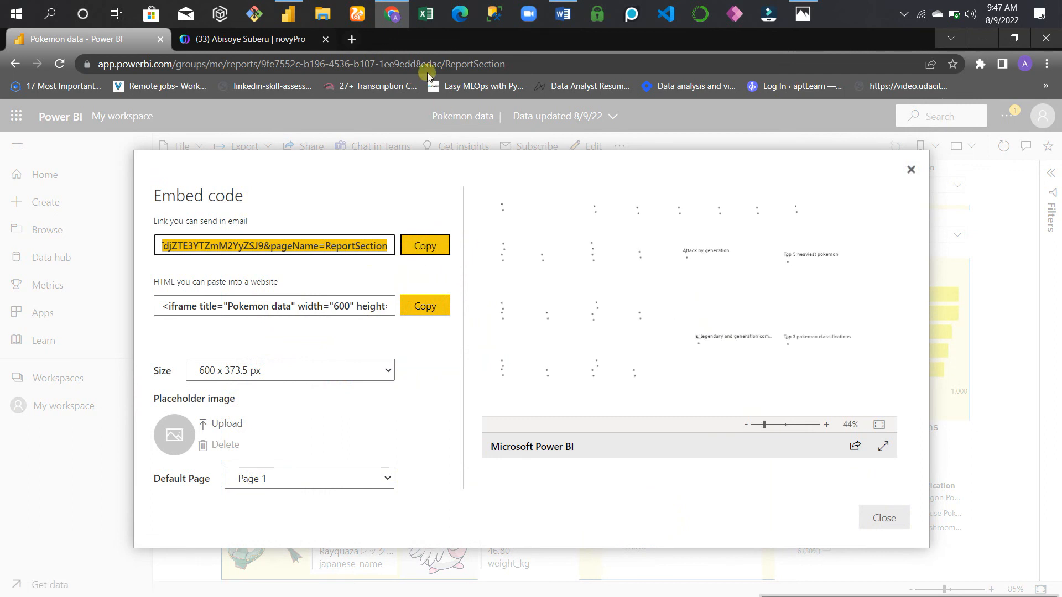
left_click(251, 38)
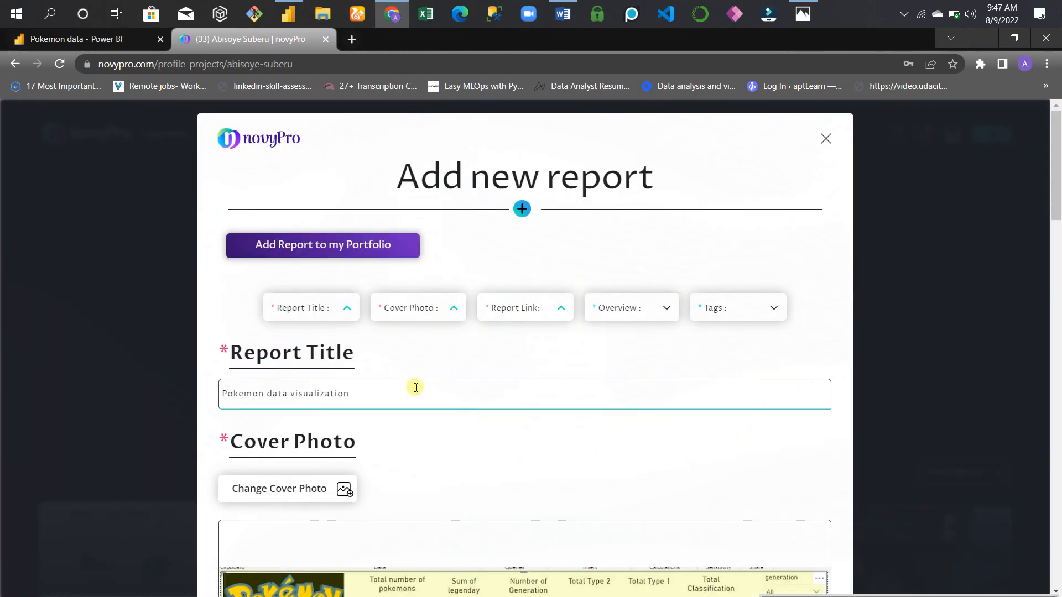
Step: Submit the Pokemon data visualization report, then close the form to see the projects grid
scroll("down", 3)
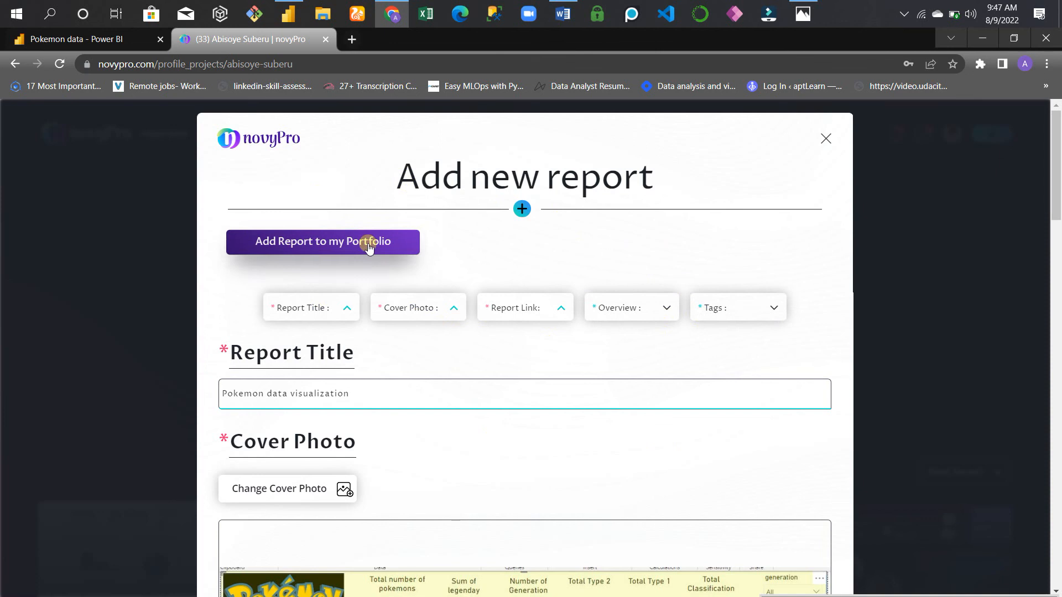
left_click(323, 241)
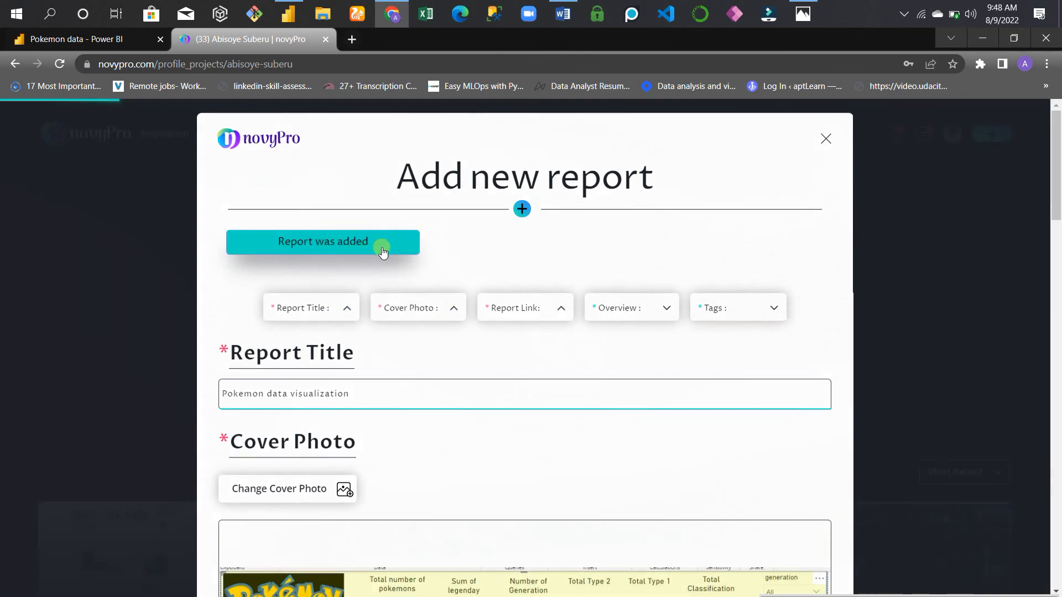
left_click(826, 138)
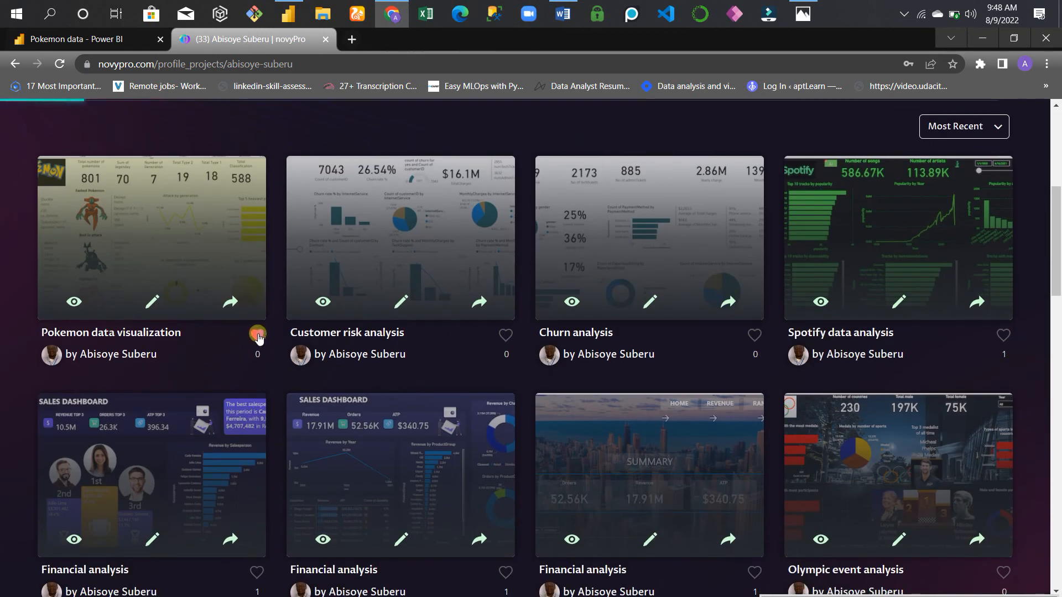
Step: Heart the Pokemon data visualization card, then scroll the grid and back to the top
left_click(257, 337)
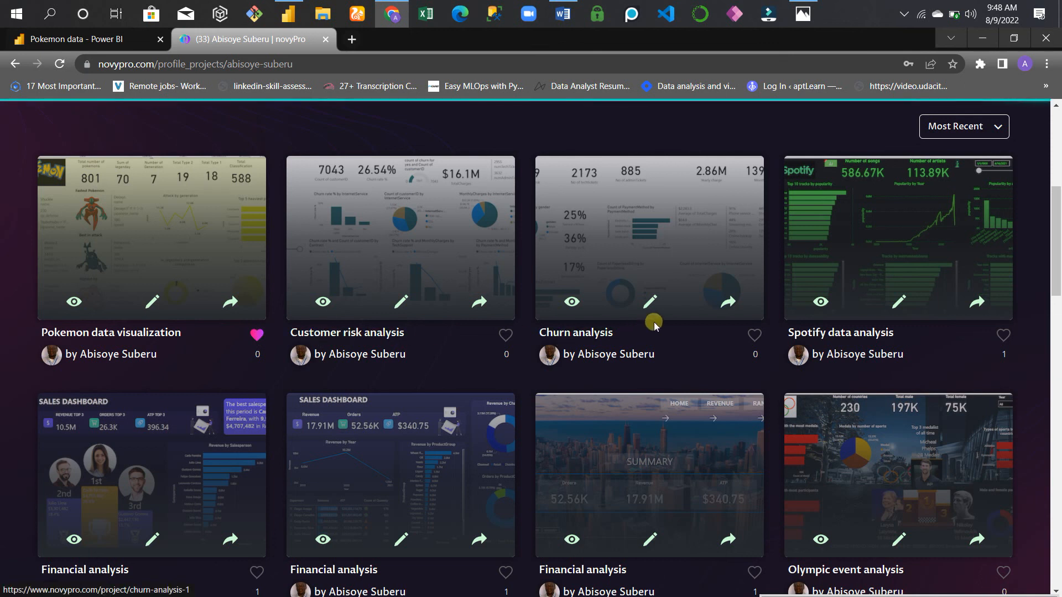
scroll("down", 3)
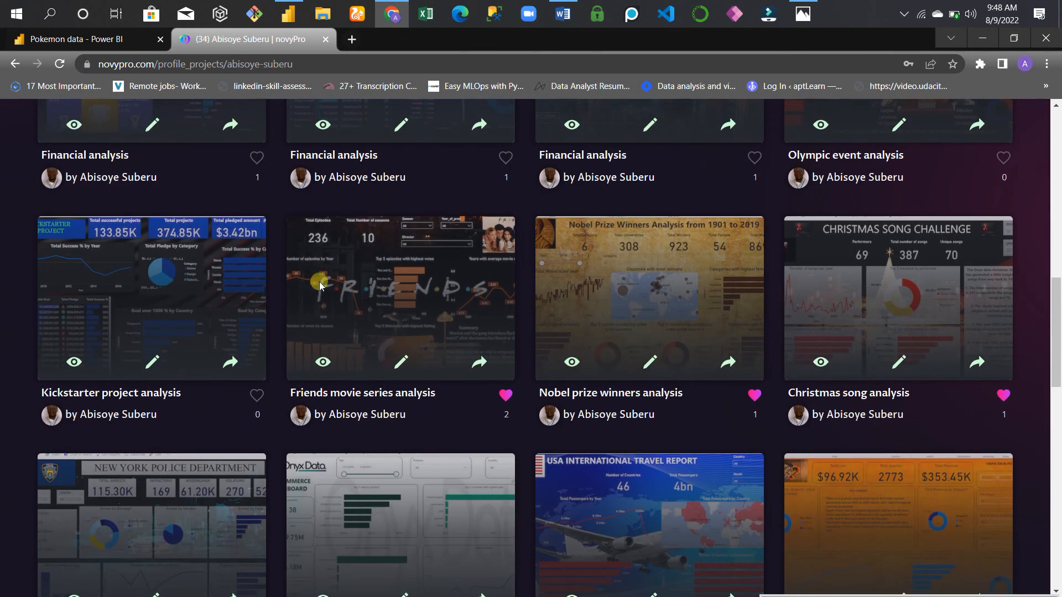
scroll("down", 3)
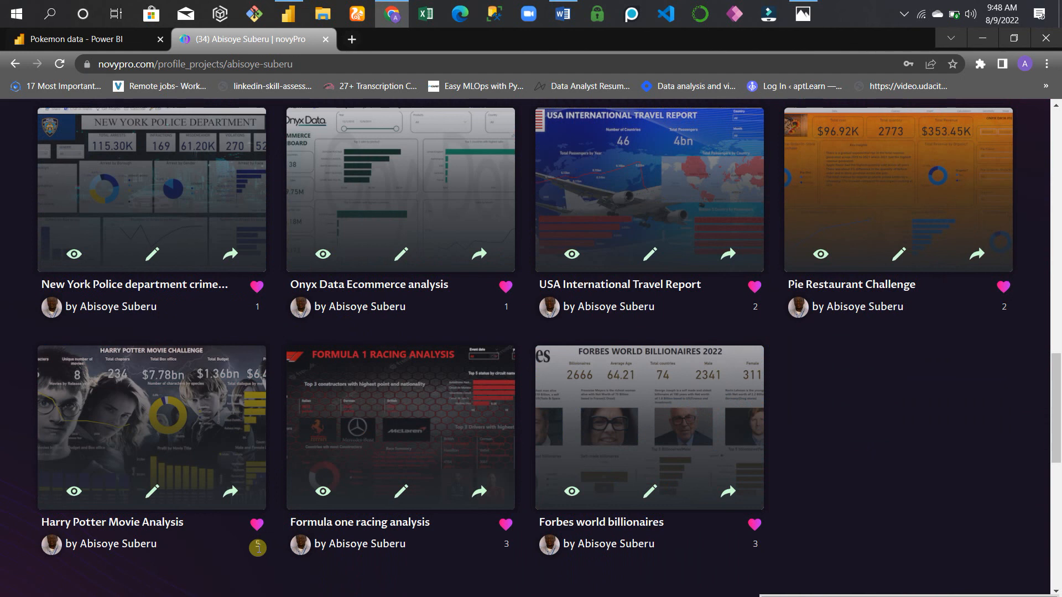
mouse_move(844, 337)
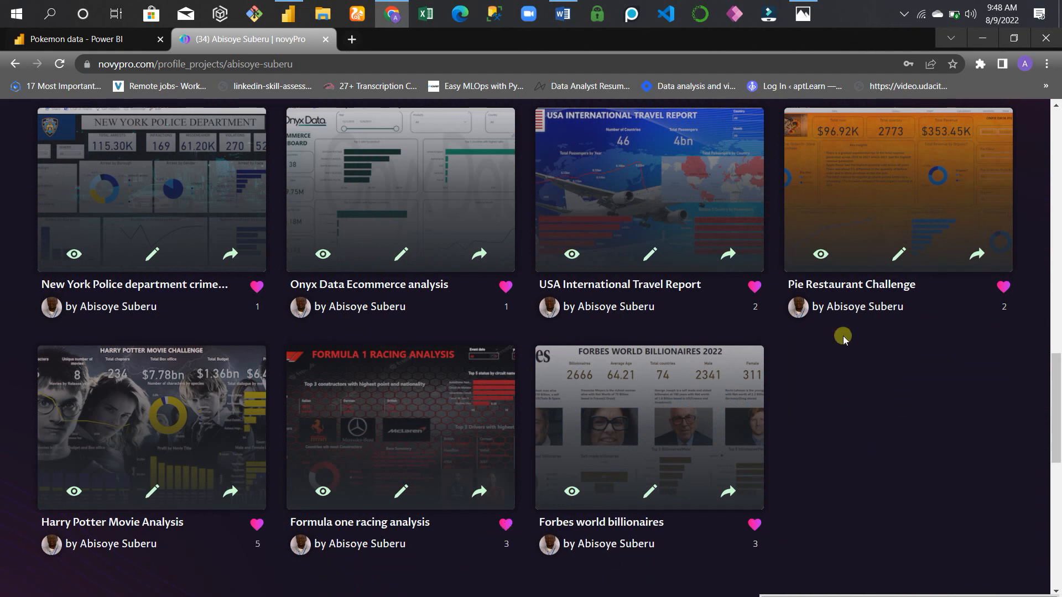
scroll("up", 3)
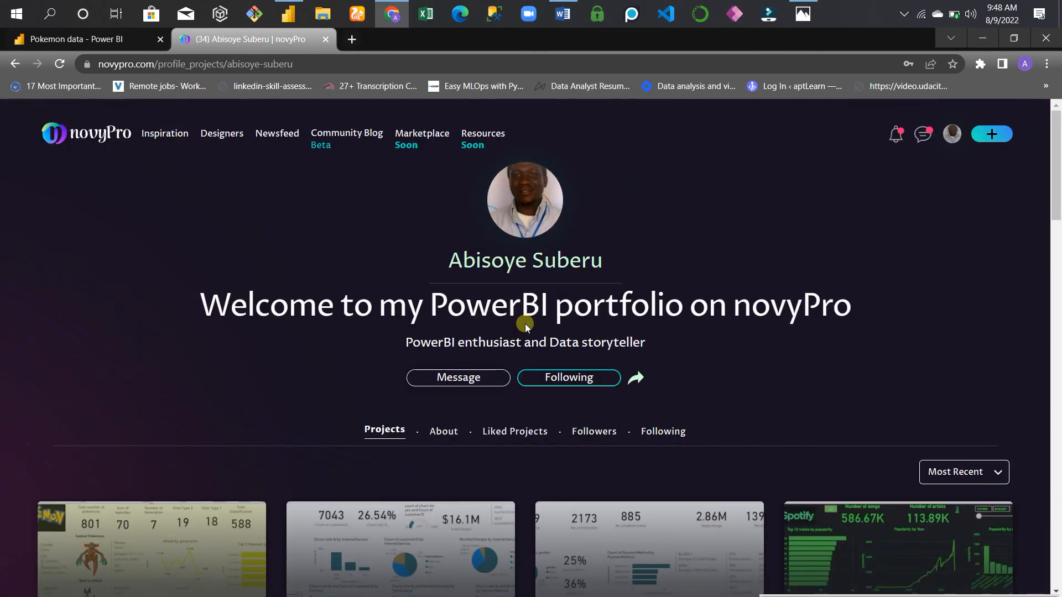
mouse_move(498, 313)
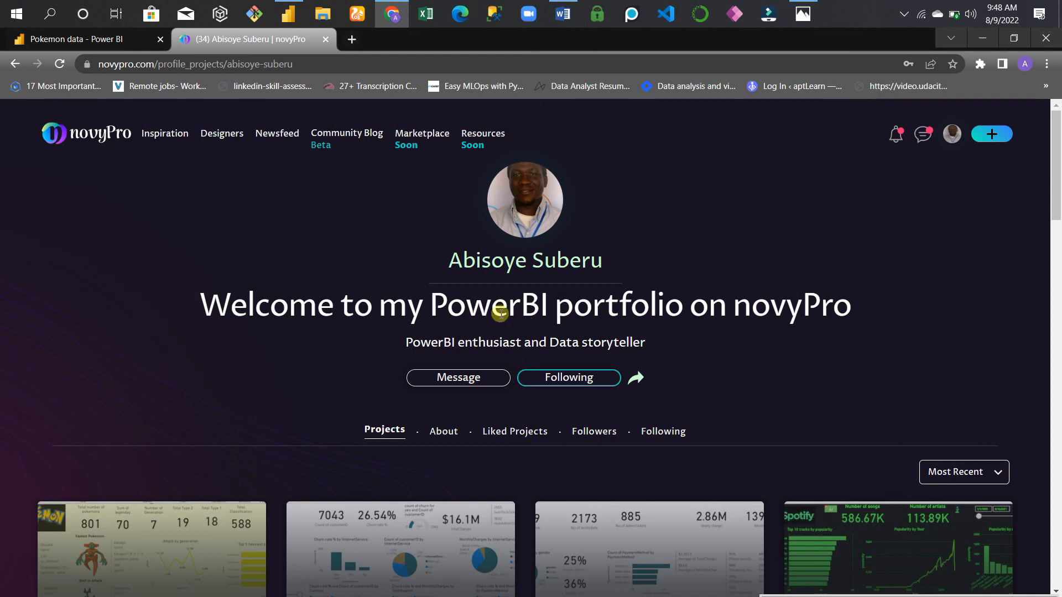
mouse_move(953, 275)
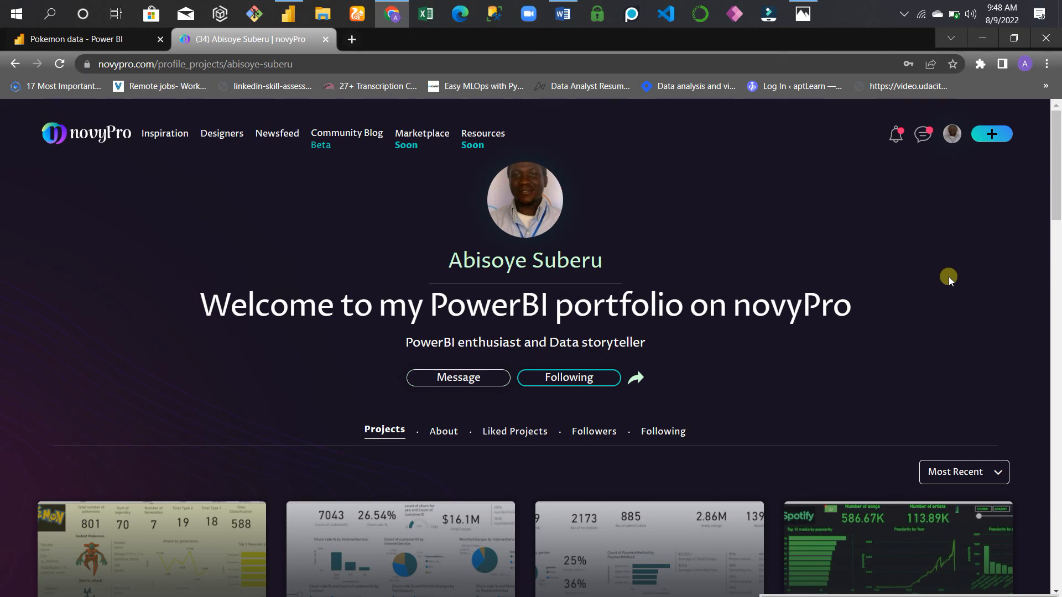
mouse_move(899, 472)
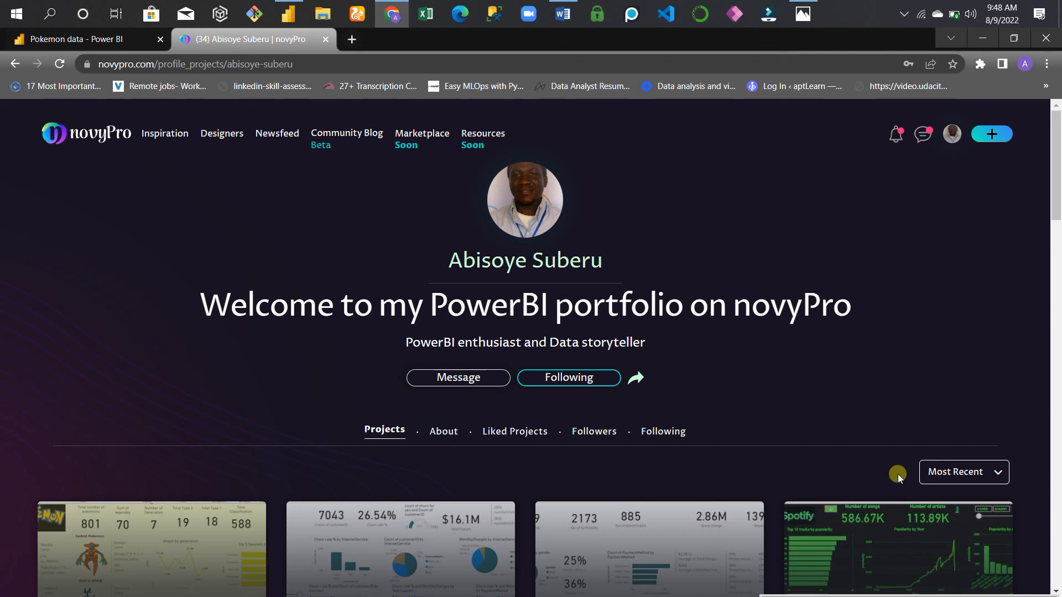
scroll("down", 3)
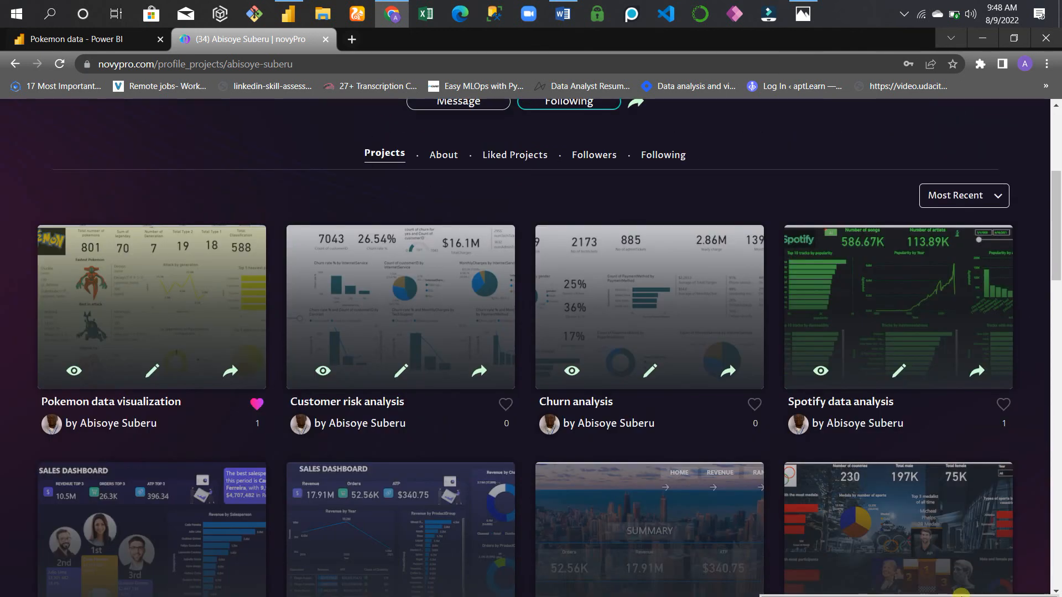